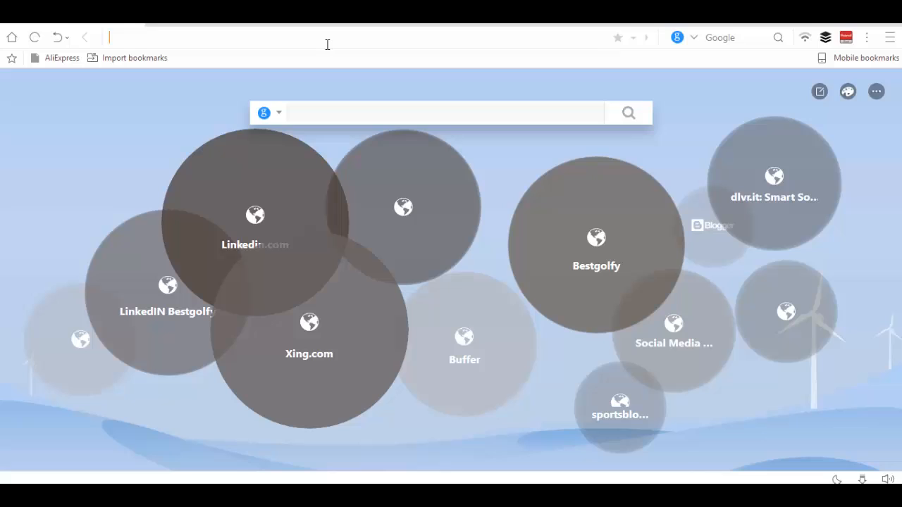
Go to company.com from the browser address bar.
text(company.c)
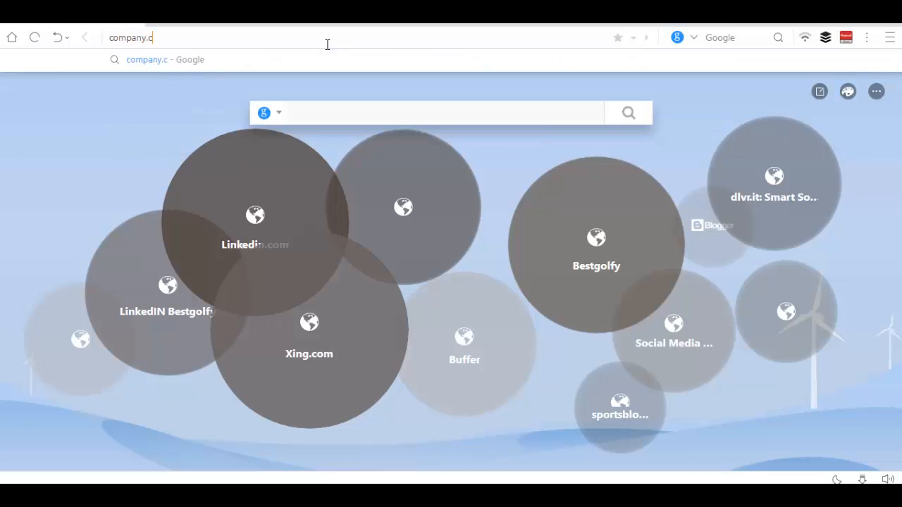
text(om)
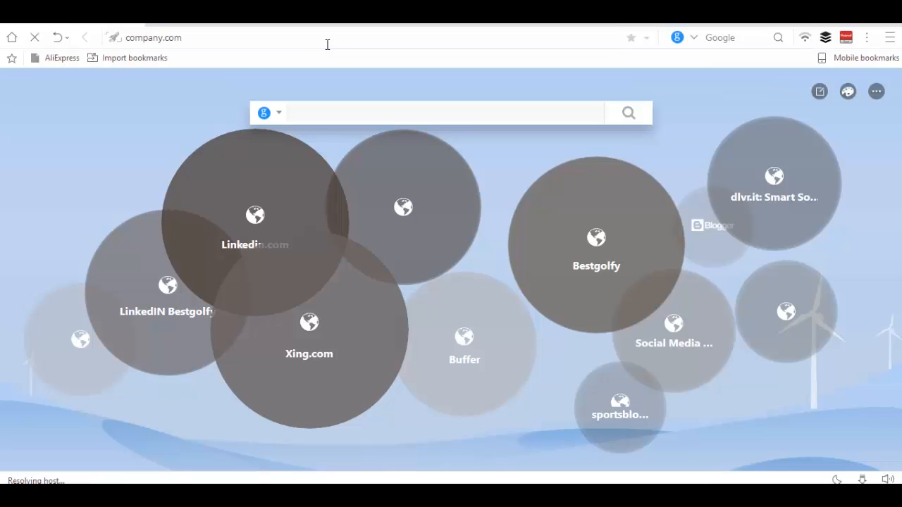
mouse_move(138, 110)
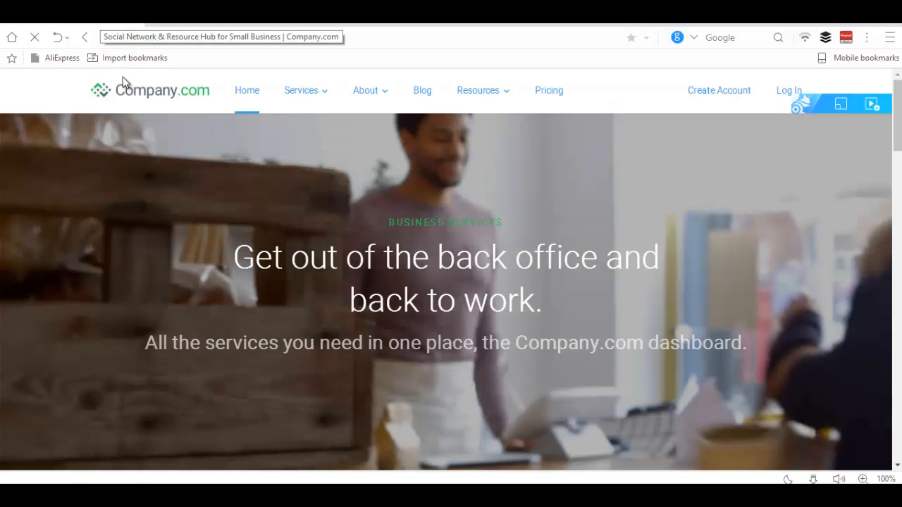
mouse_move(719, 90)
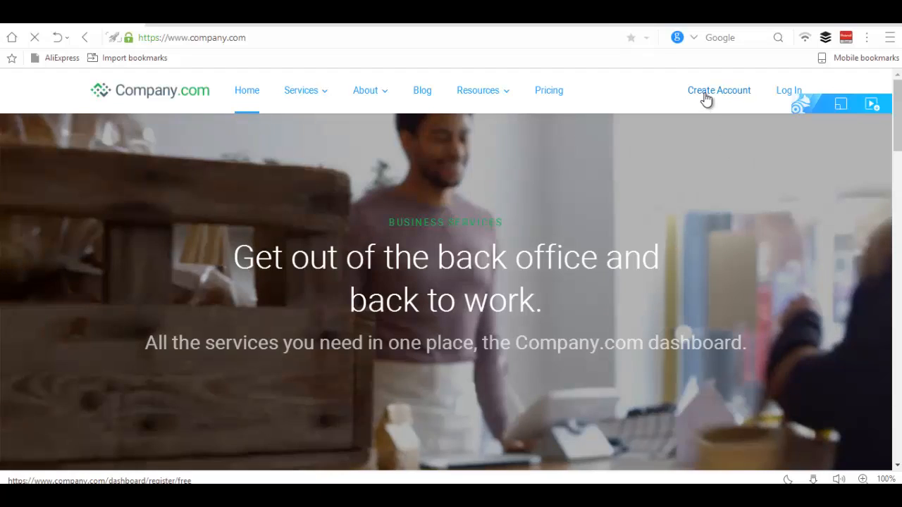
Start a new Company.com account and reach the sign-up form fields.
click(719, 90)
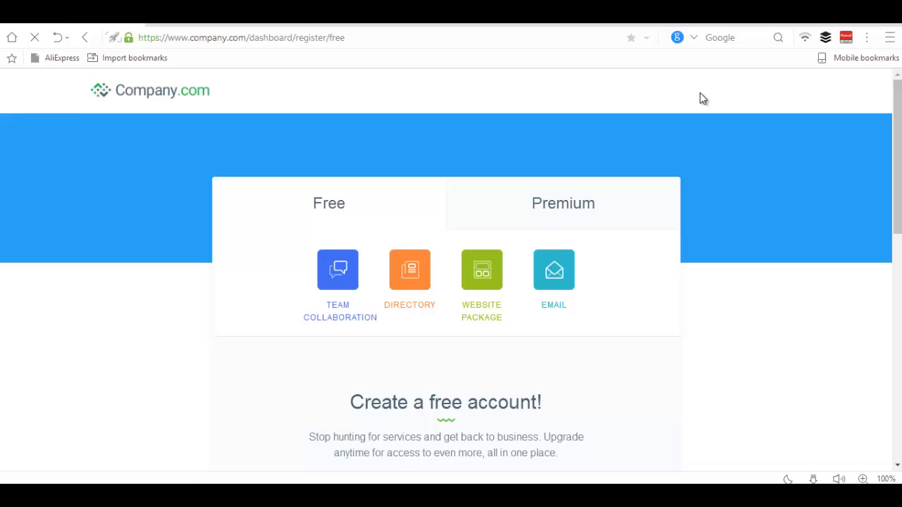
scroll(down, 3)
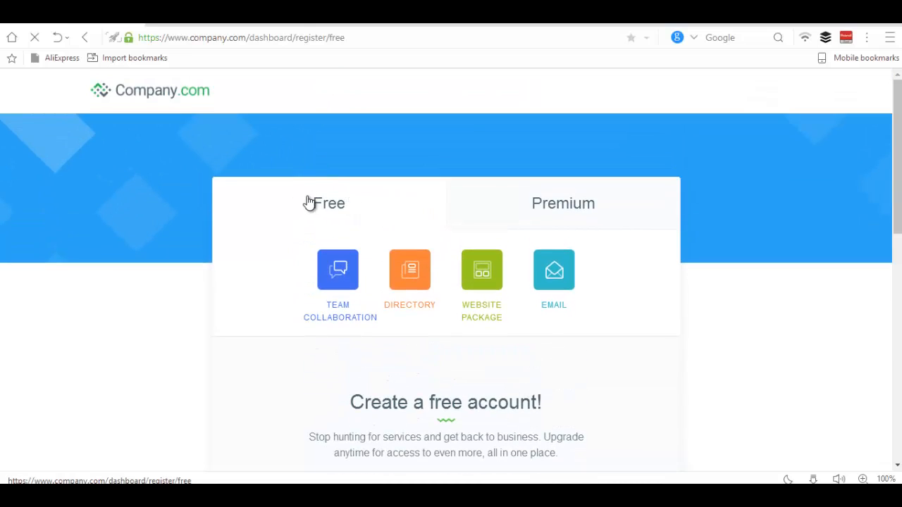
scroll(down, 3)
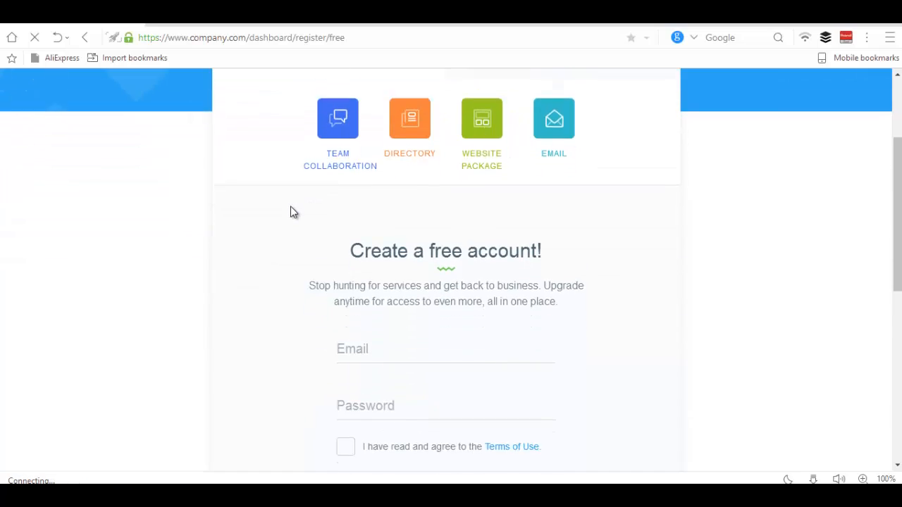
scroll(down, 3)
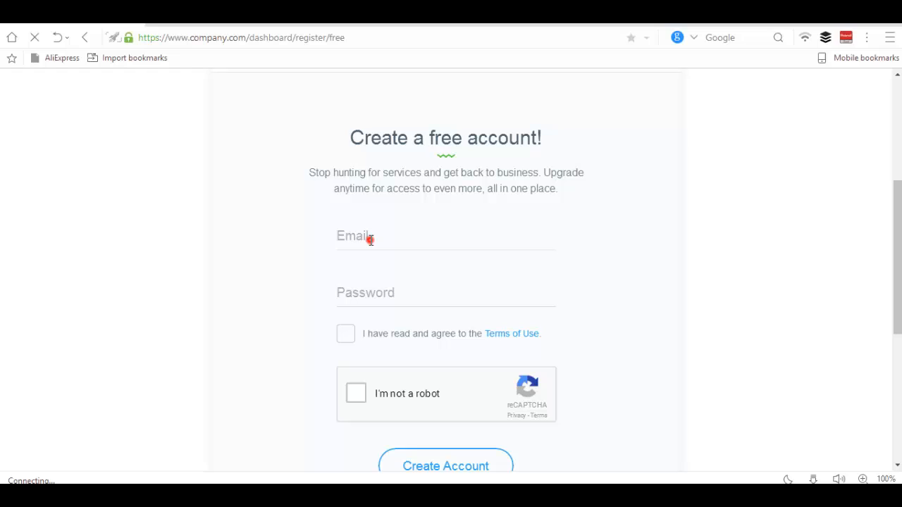
Fill email and password, accept the Terms of Use, and submit the free account sign-up.
text(r)
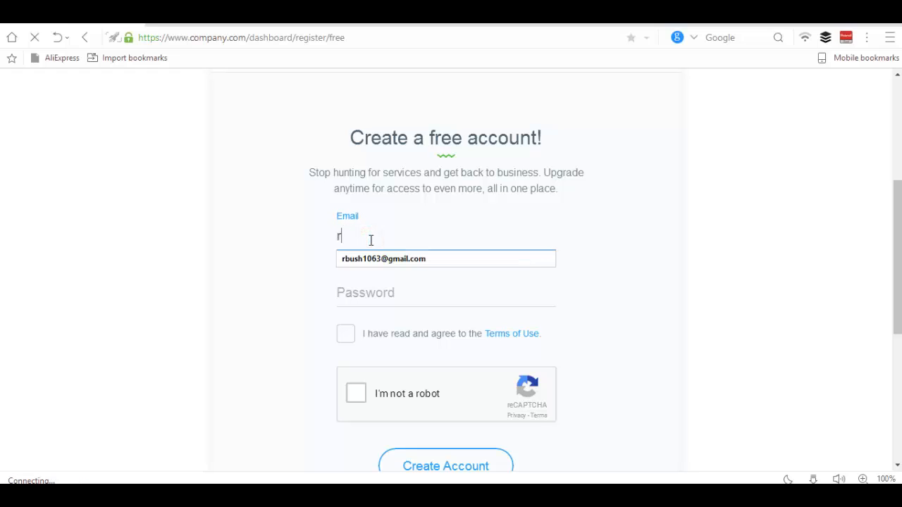
text(bu)
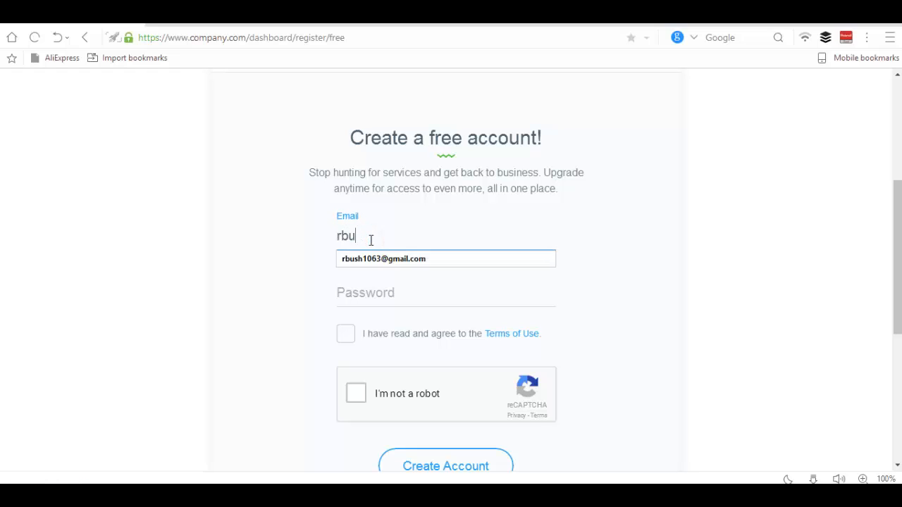
click(446, 259)
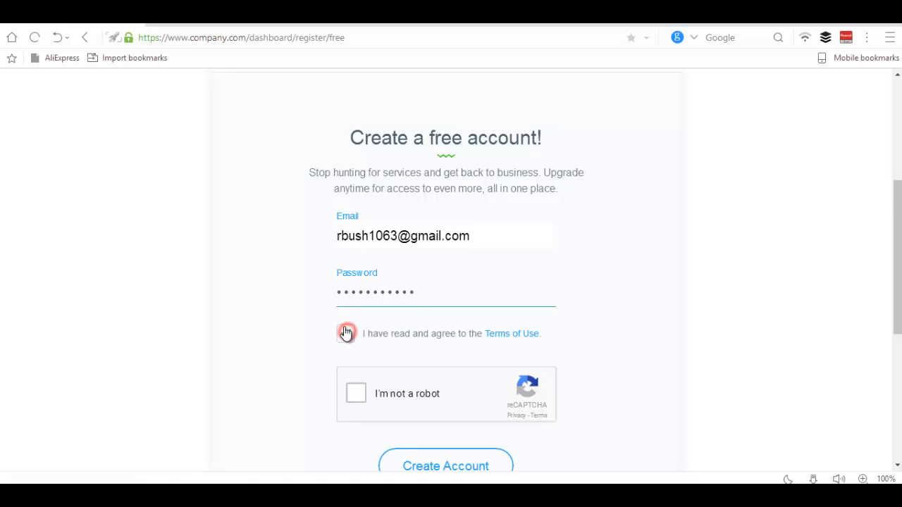
click(347, 333)
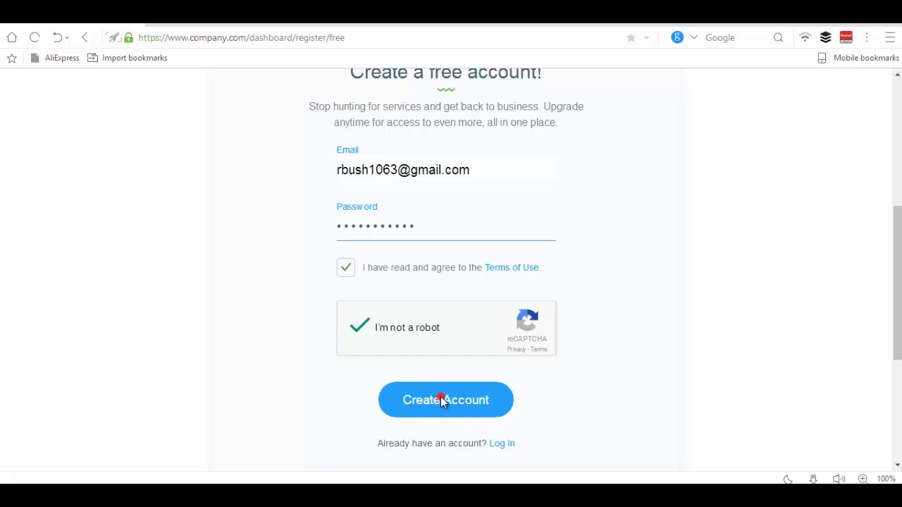
click(445, 401)
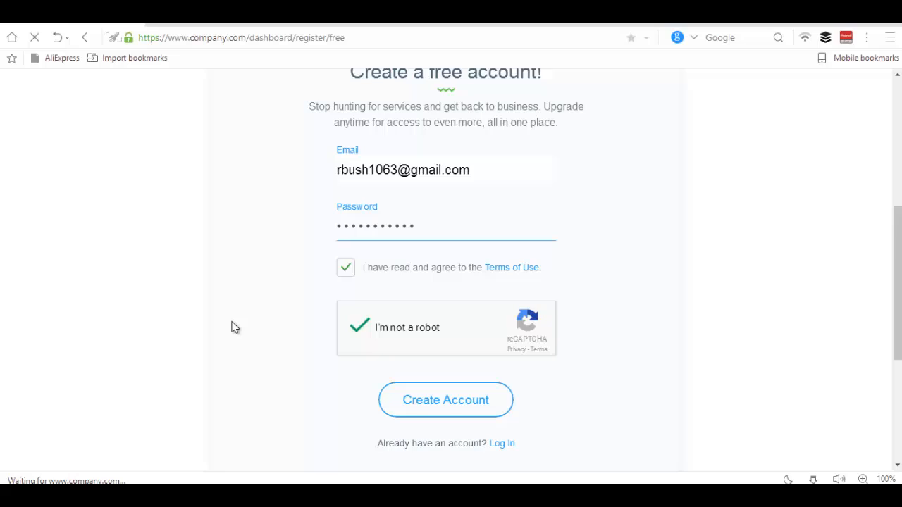
click(445, 400)
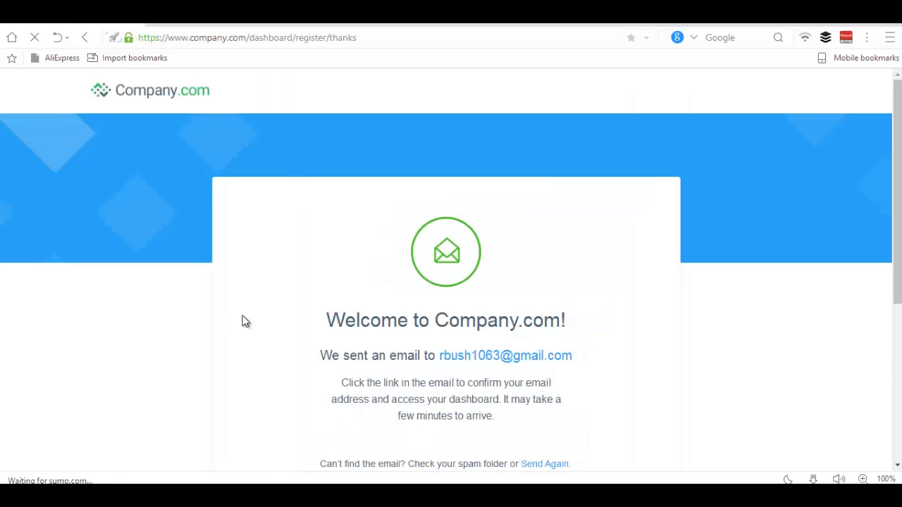
scroll(down, 3)
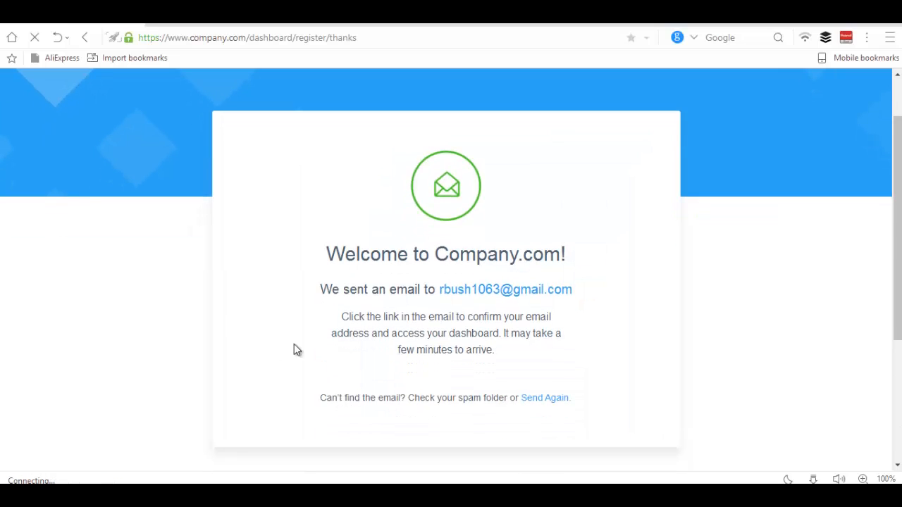
mouse_move(308, 307)
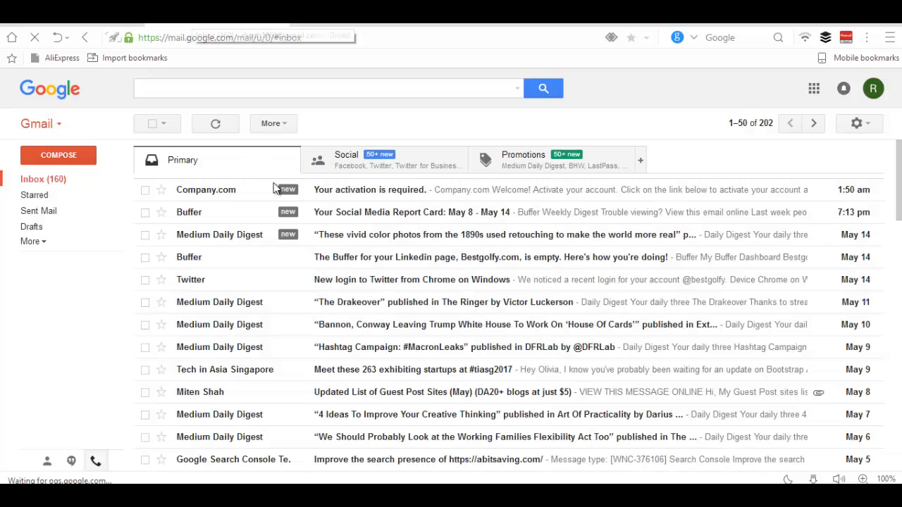
Open the 'Your activation is required' email and follow its activation link.
click(370, 189)
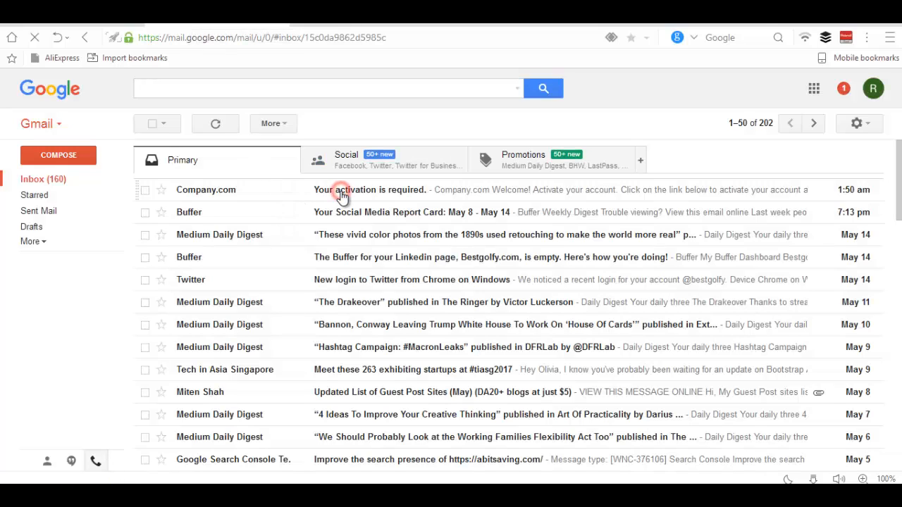
click(373, 189)
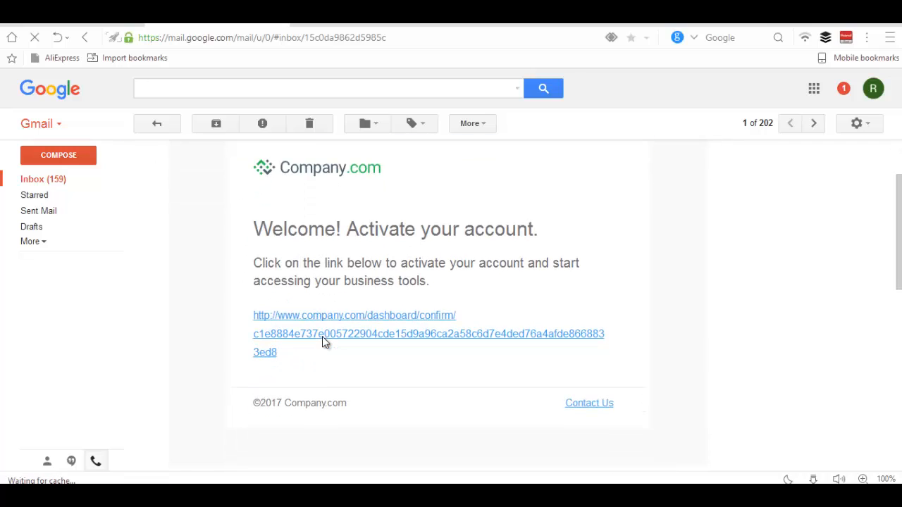
scroll(up, 3)
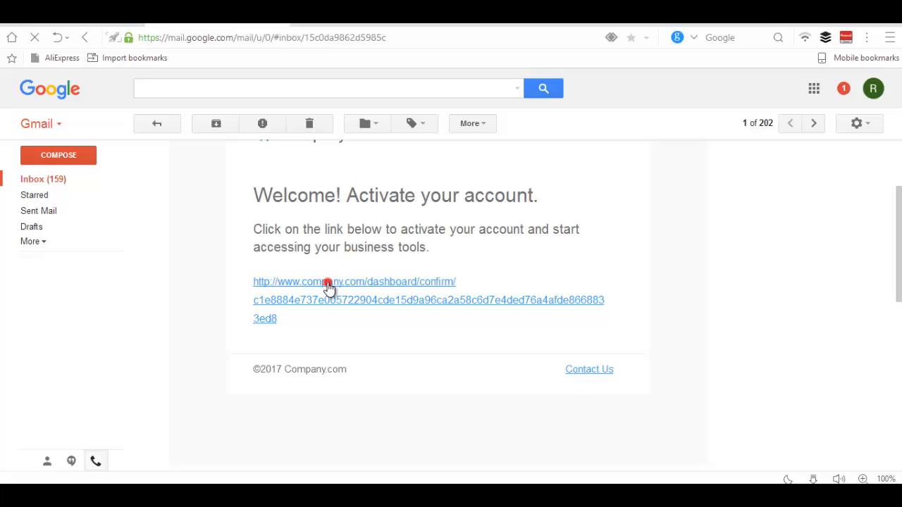
click(327, 282)
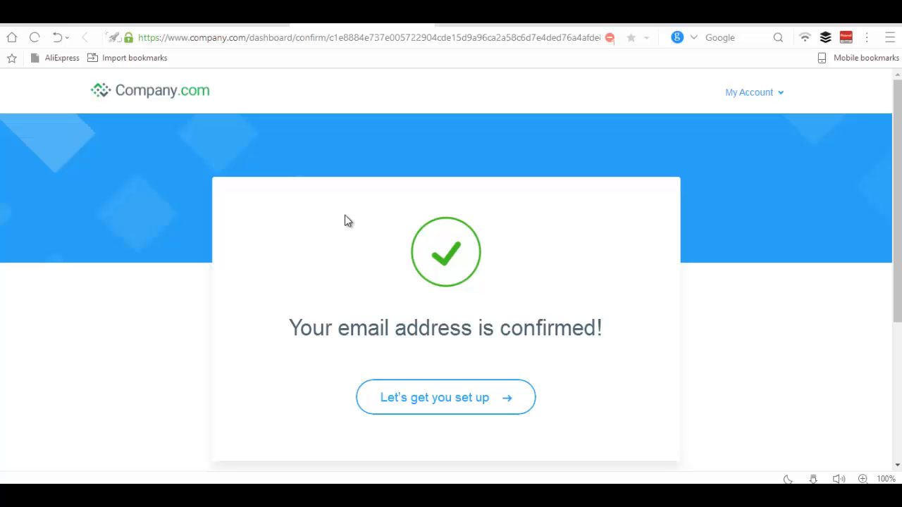
Continue from the email-confirmed page via 'Let's get you set up'.
scroll(down, 3)
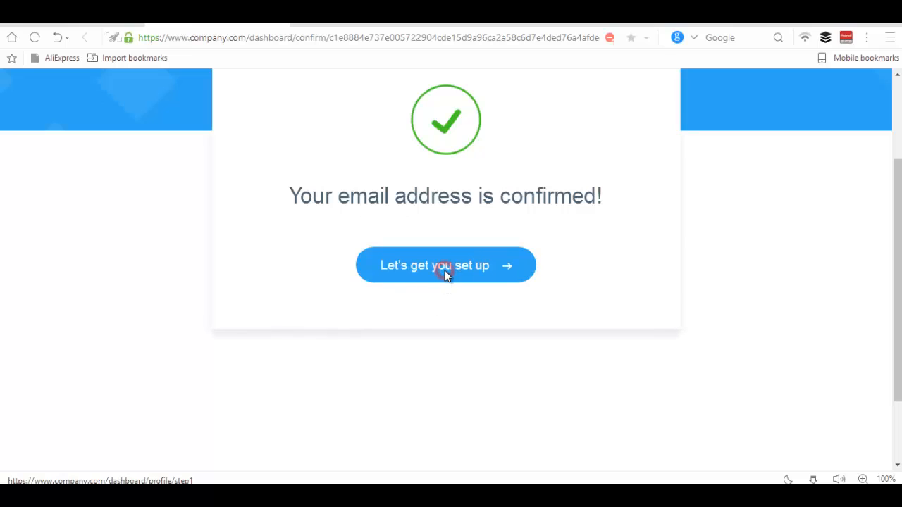
click(446, 265)
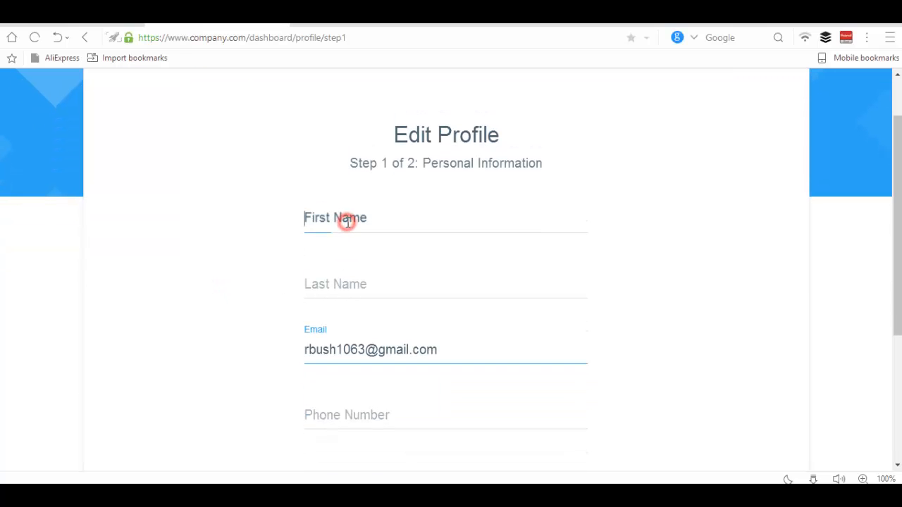
click(347, 220)
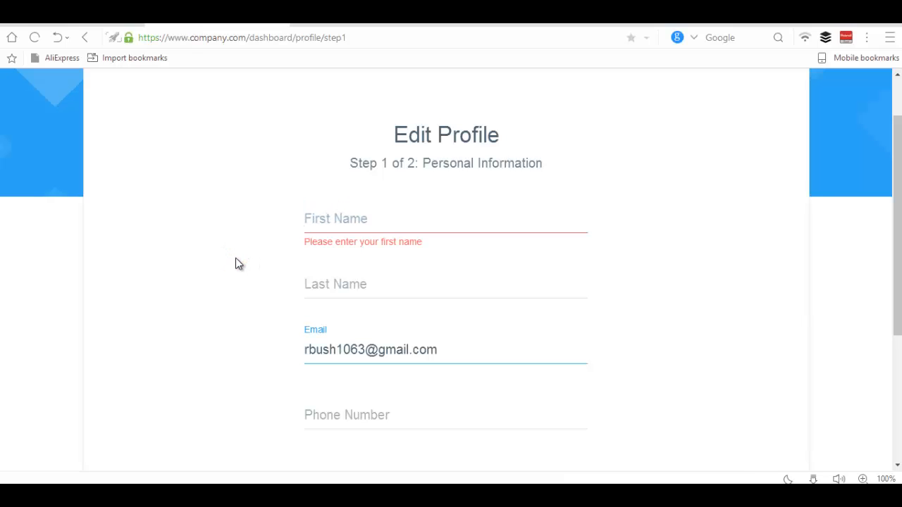
click(423, 220)
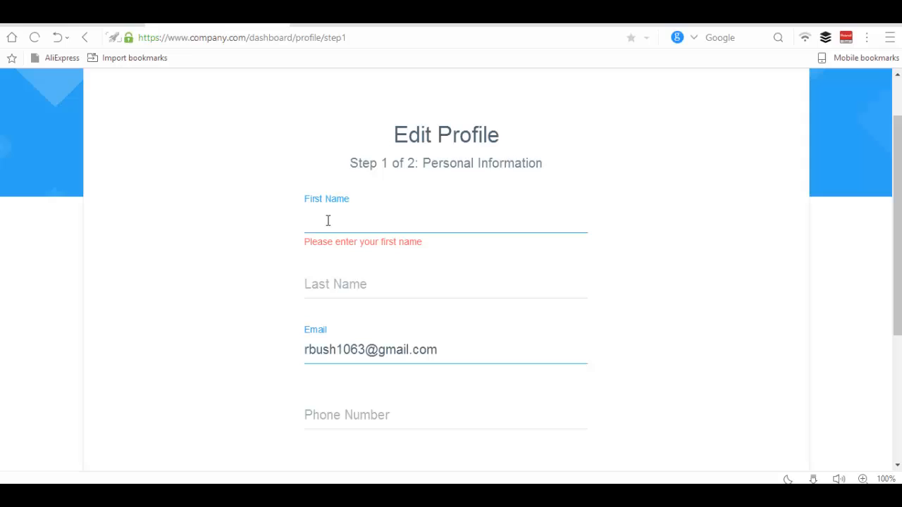
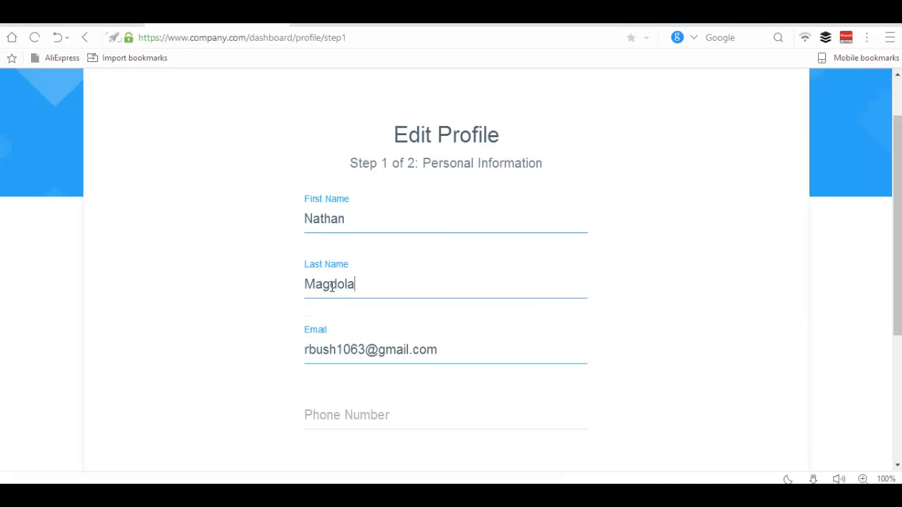
scroll(down, 3)
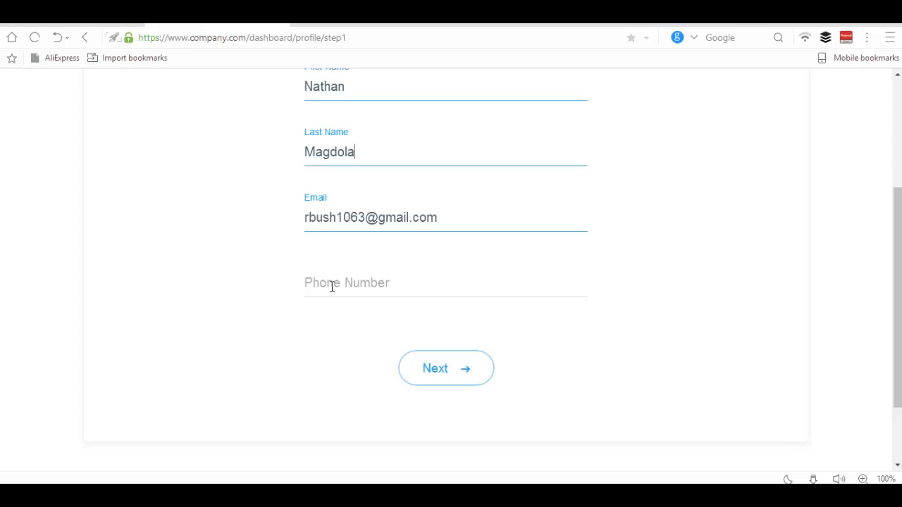
Enter phone number 852147963 and submit step 1 toward business information.
click(333, 282)
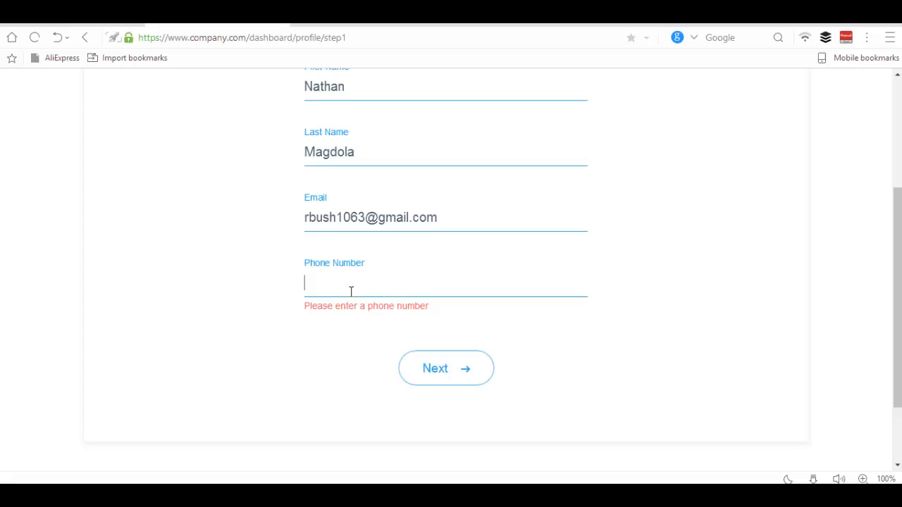
text(85214)
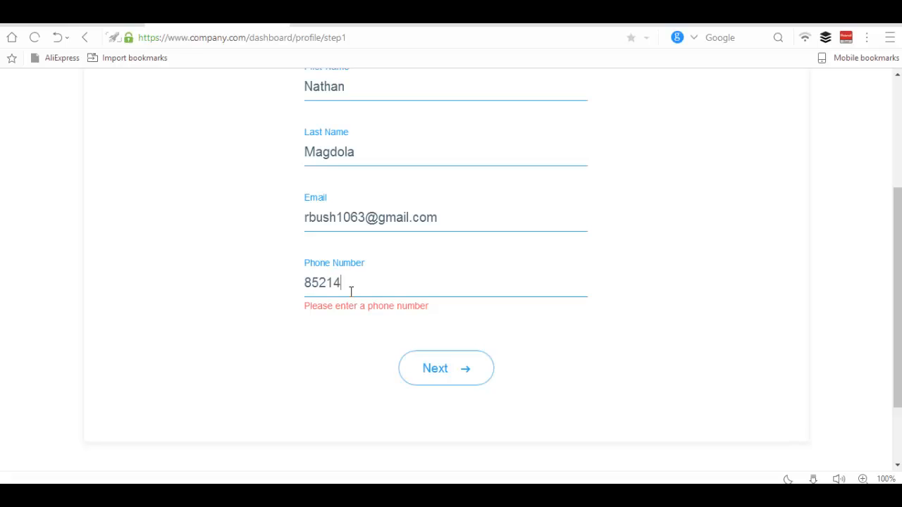
text(7963)
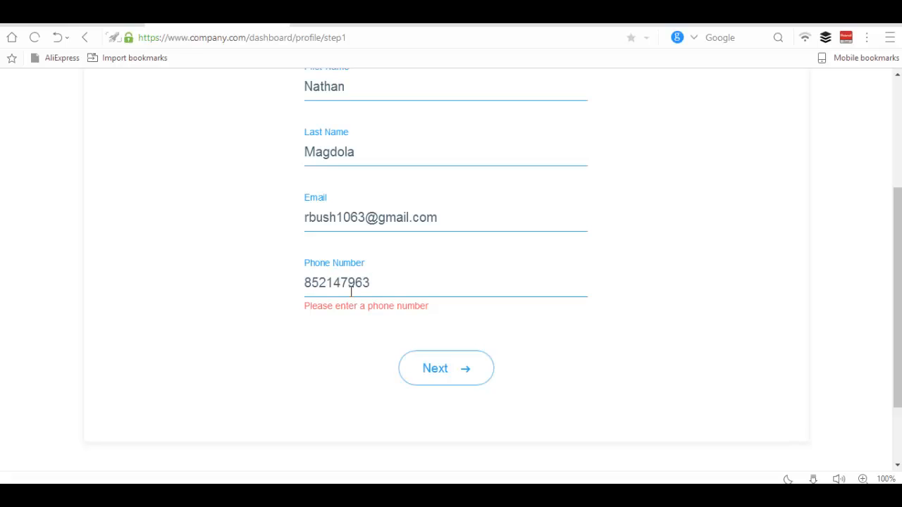
click(445, 368)
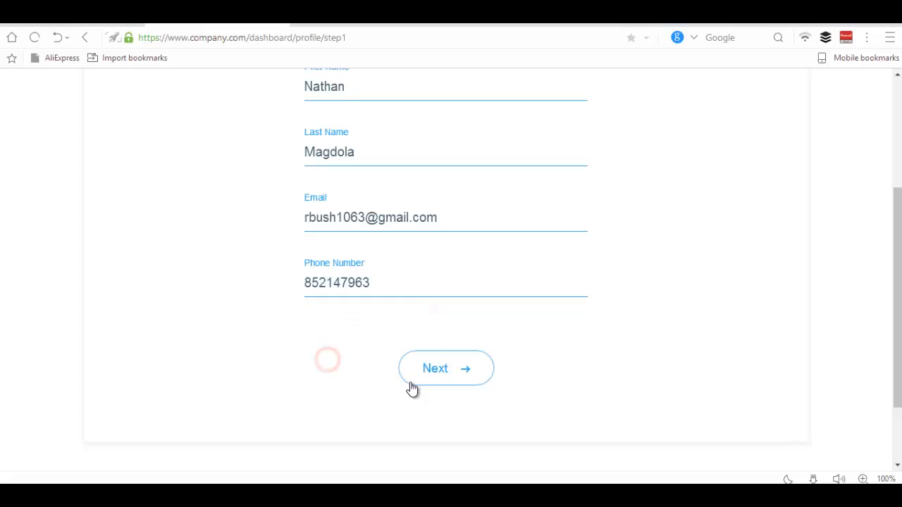
click(446, 368)
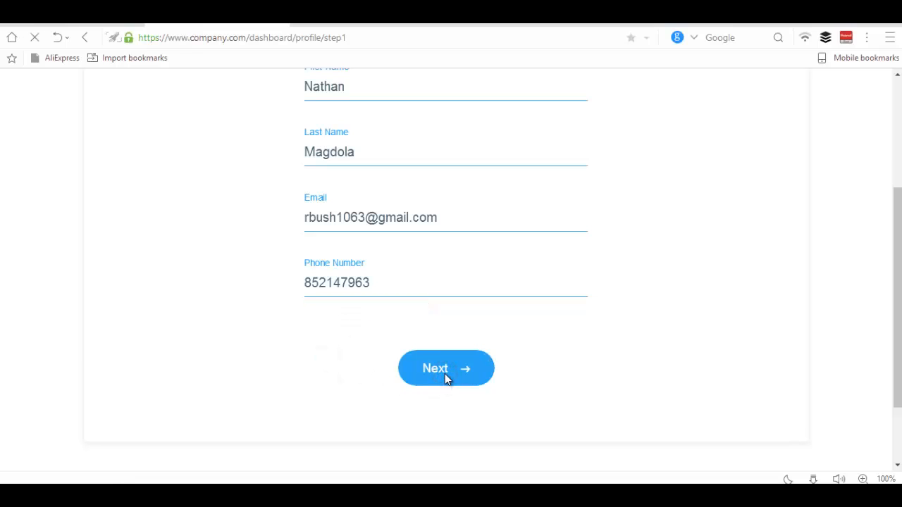
click(445, 368)
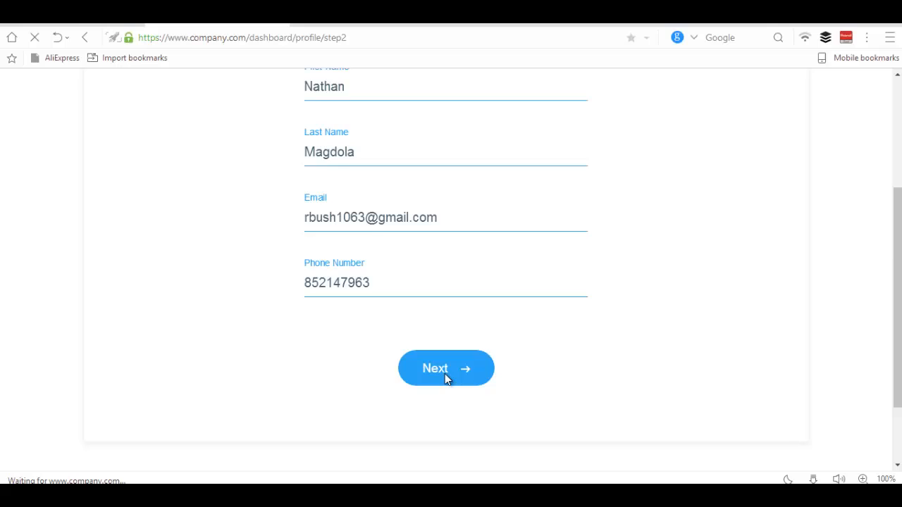
Enter the business name and set the industry to IT/Technology in step 2.
click(446, 368)
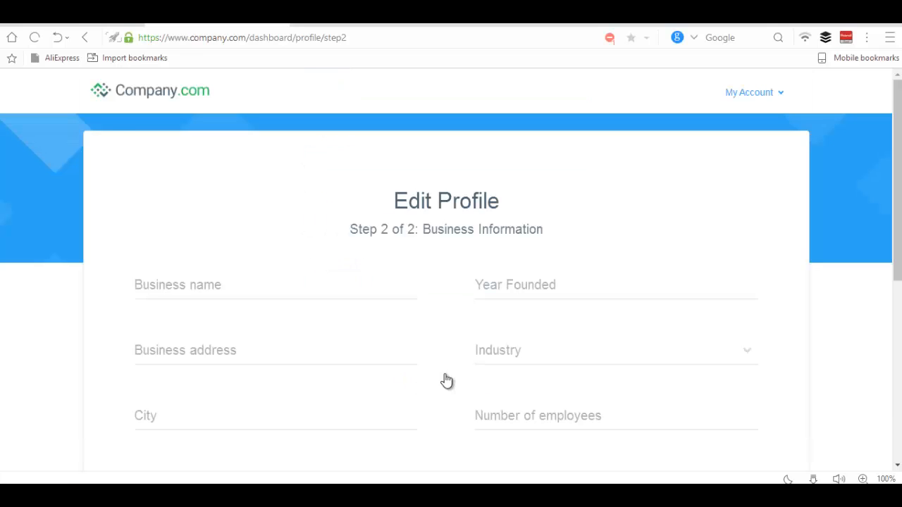
scroll(down, 3)
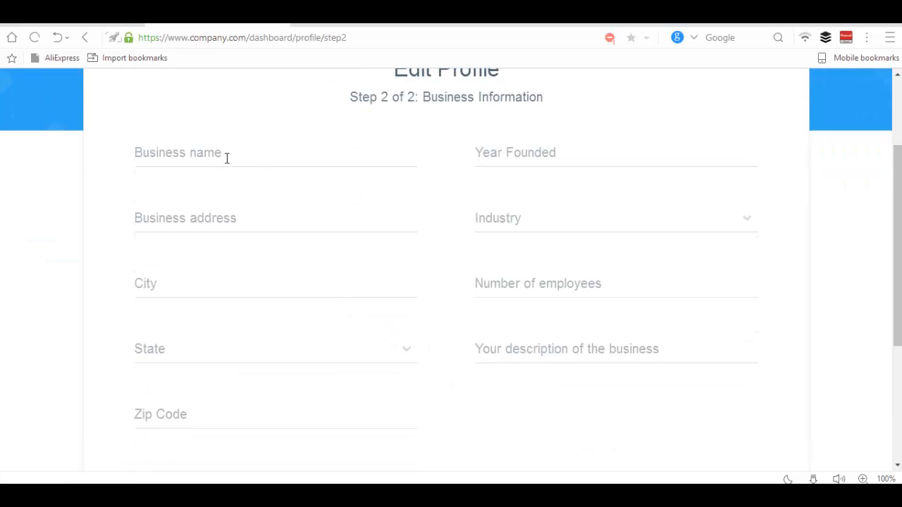
scroll(up, 3)
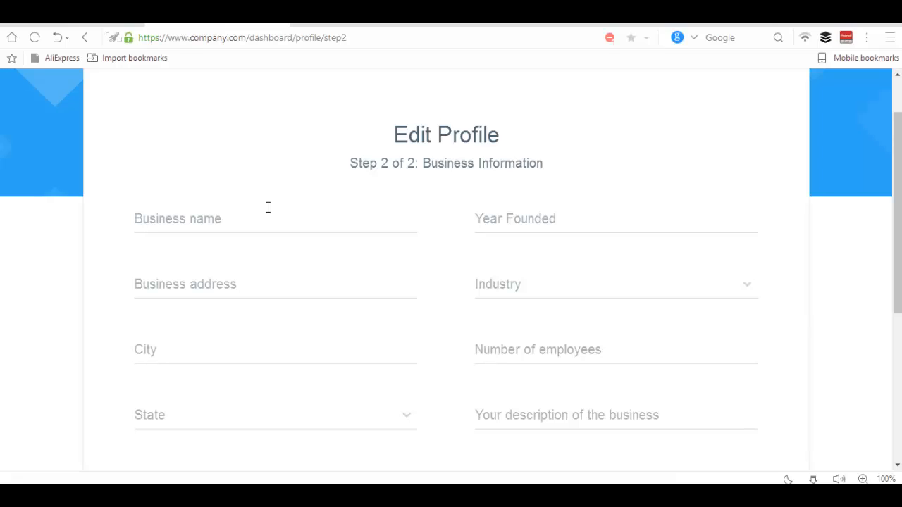
click(275, 218)
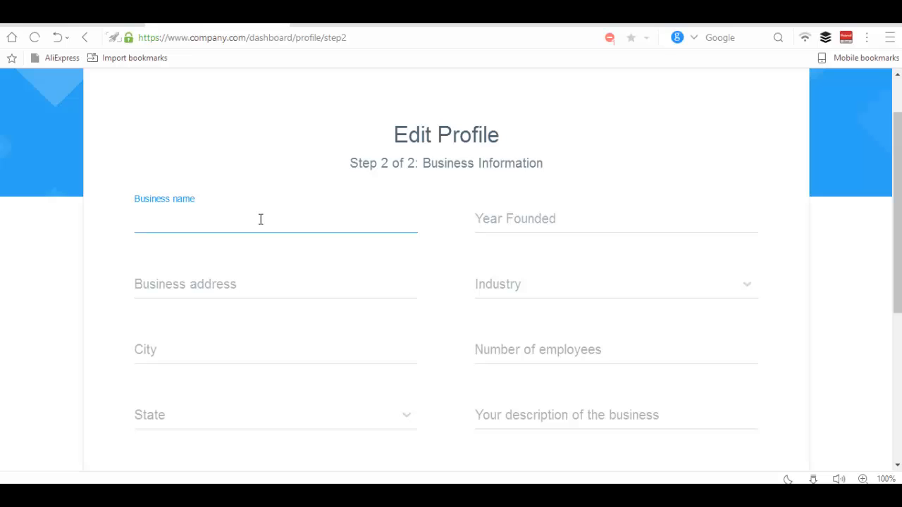
click(261, 219)
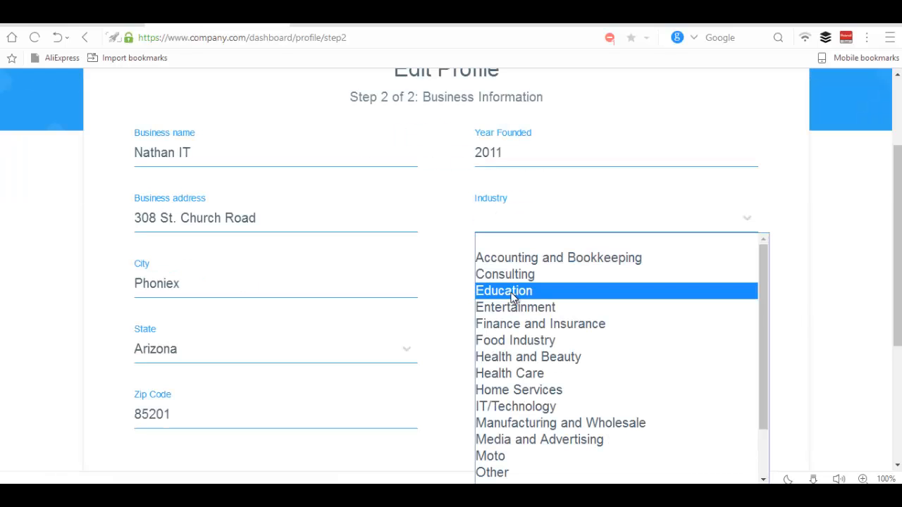
click(516, 406)
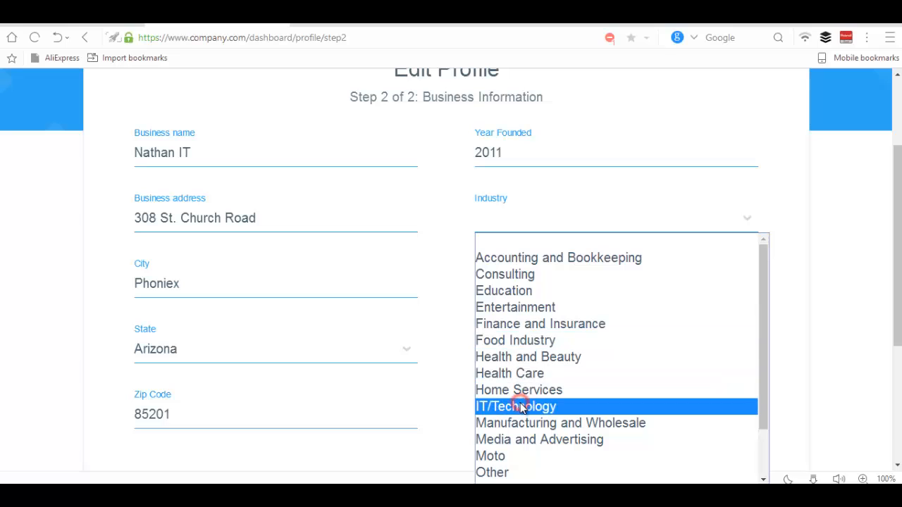
click(516, 406)
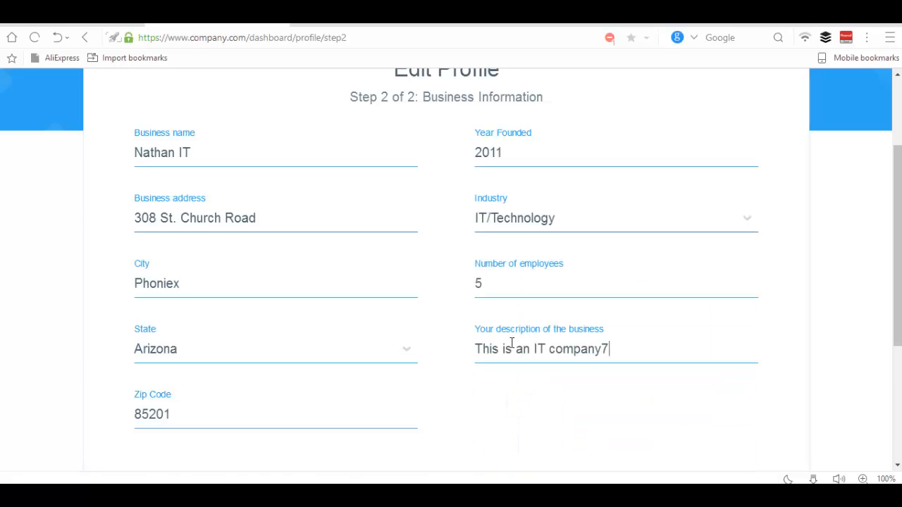
Save the business information and go to the business suite dashboard's product list.
scroll(down, 3)
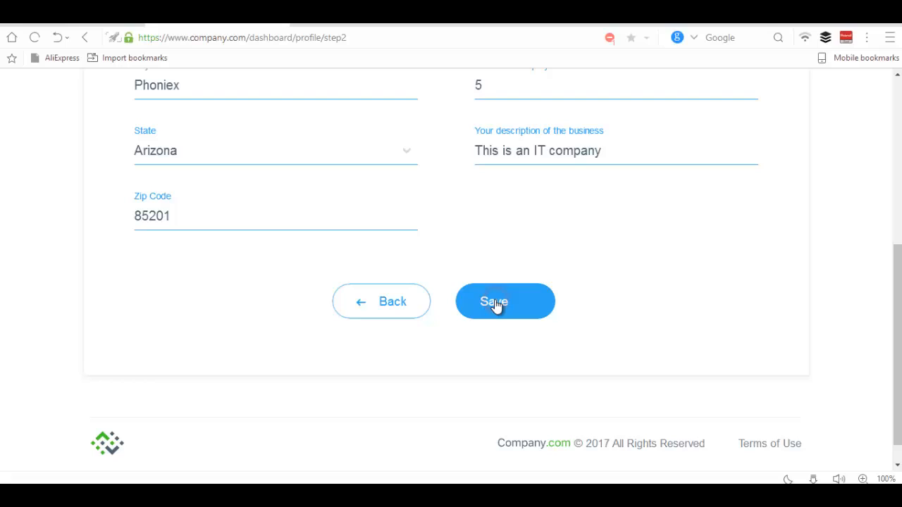
click(505, 301)
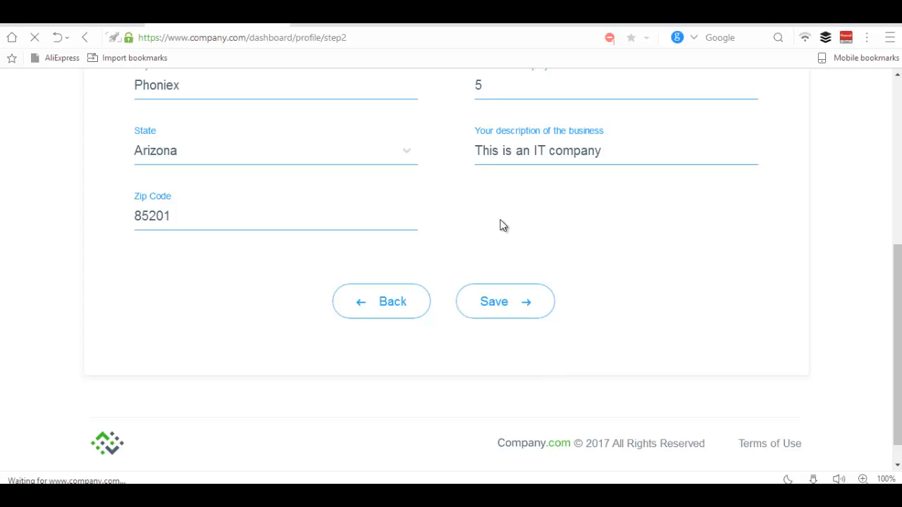
mouse_move(434, 172)
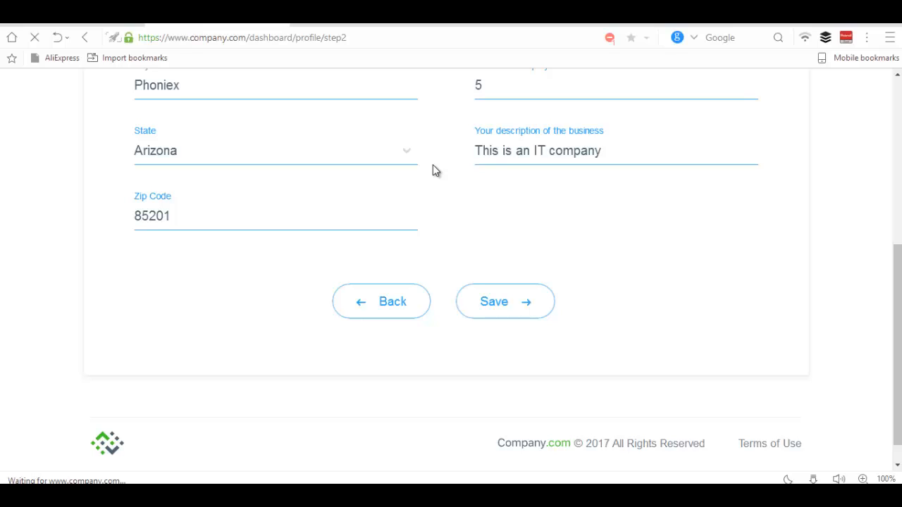
click(505, 302)
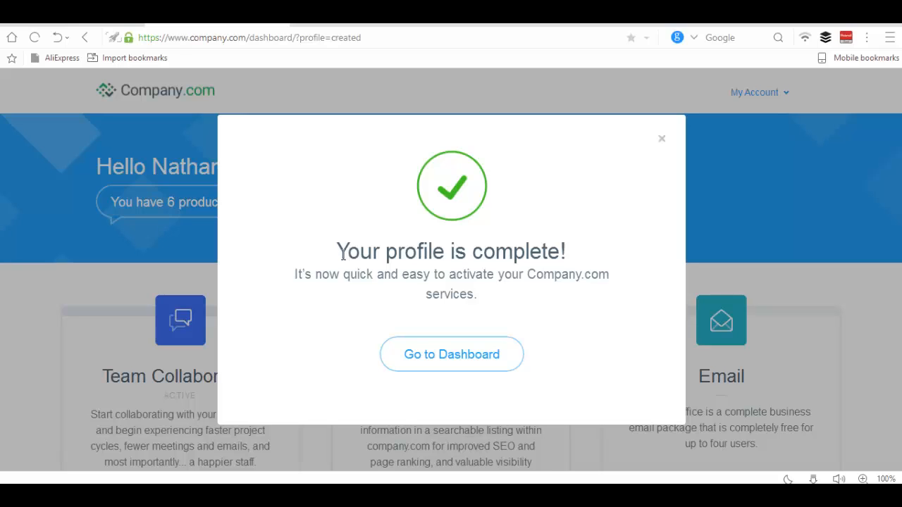
click(662, 139)
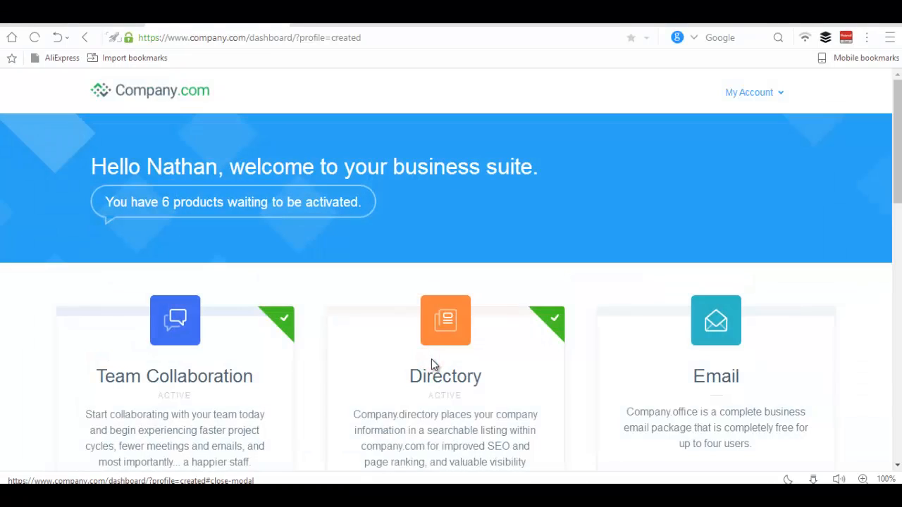
scroll(down, 3)
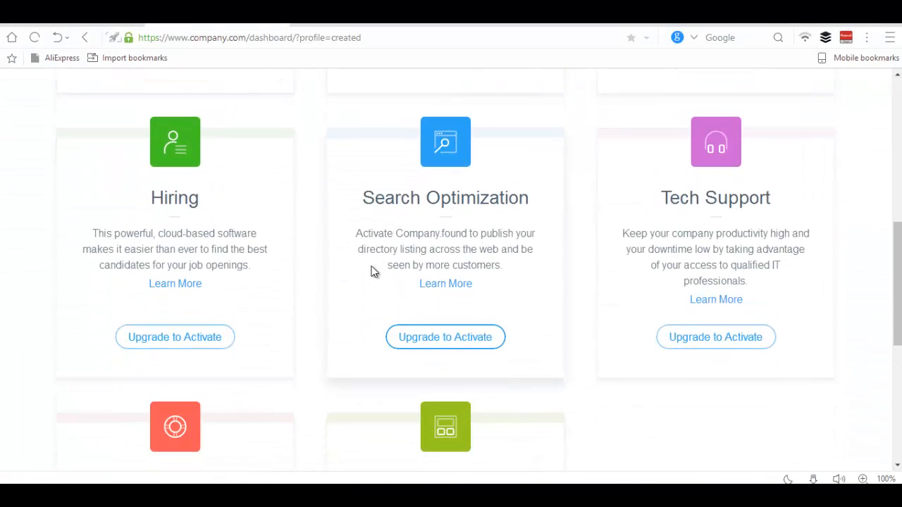
scroll(down, 3)
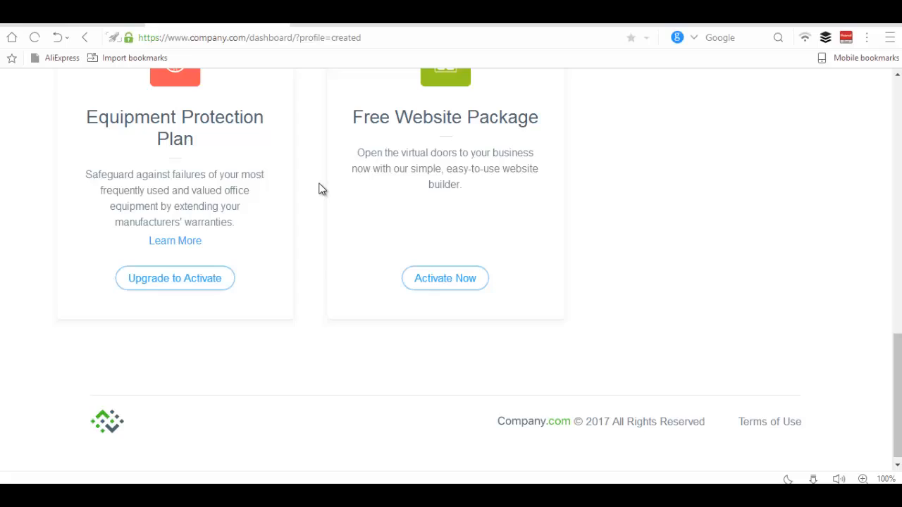
Activate the Free Website Package card and dismiss the 'Got It' confirmation.
scroll(up, 3)
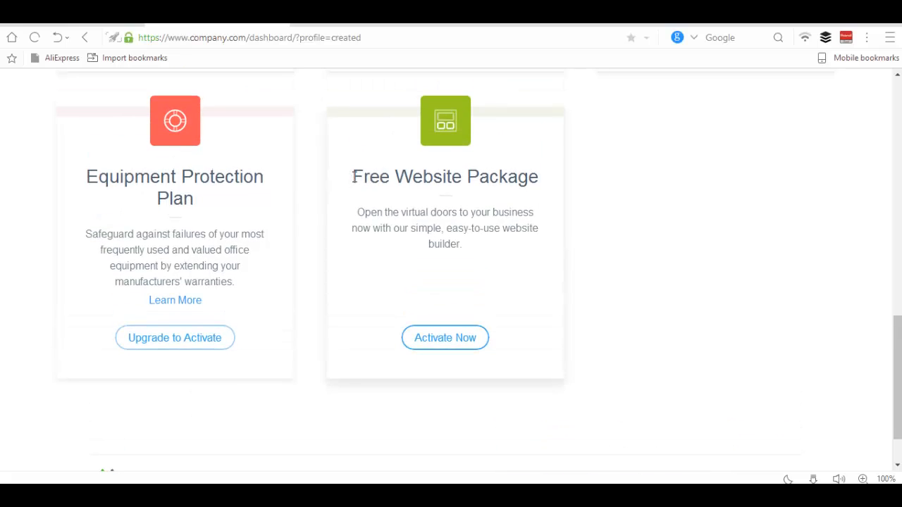
double_click(446, 178)
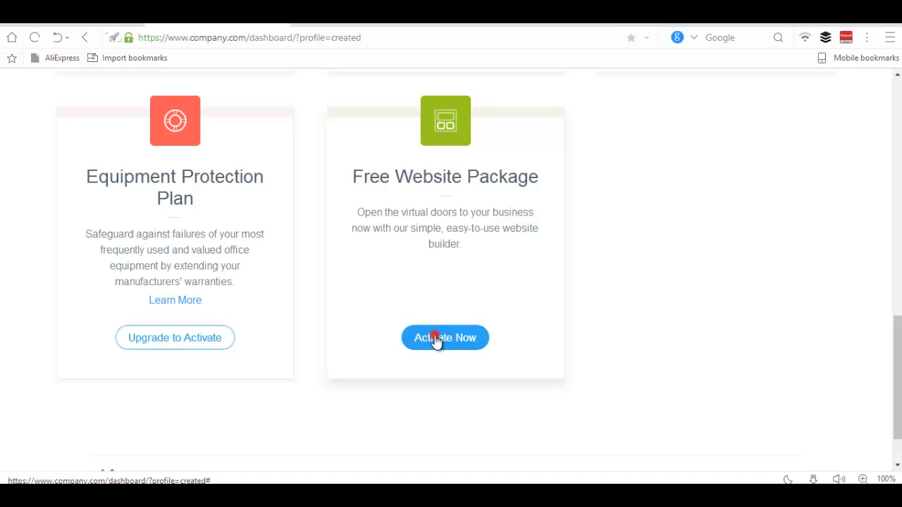
click(445, 339)
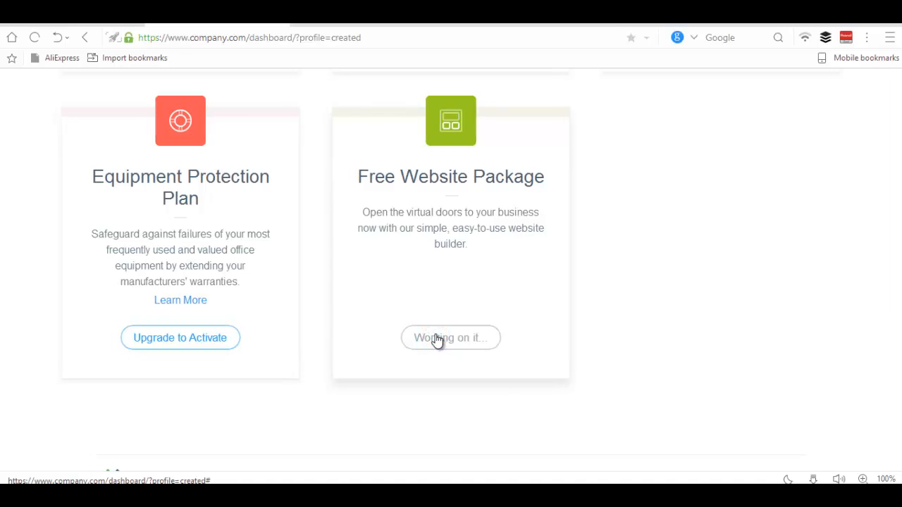
mouse_move(437, 339)
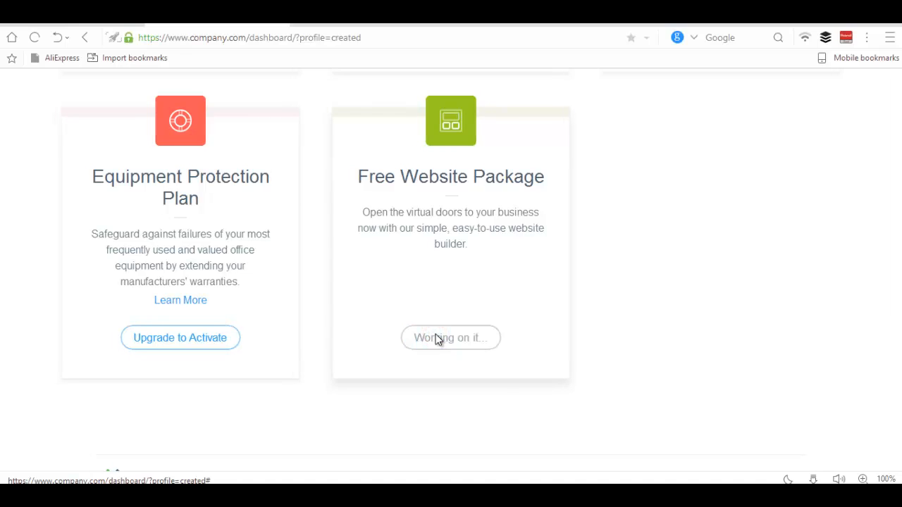
click(451, 338)
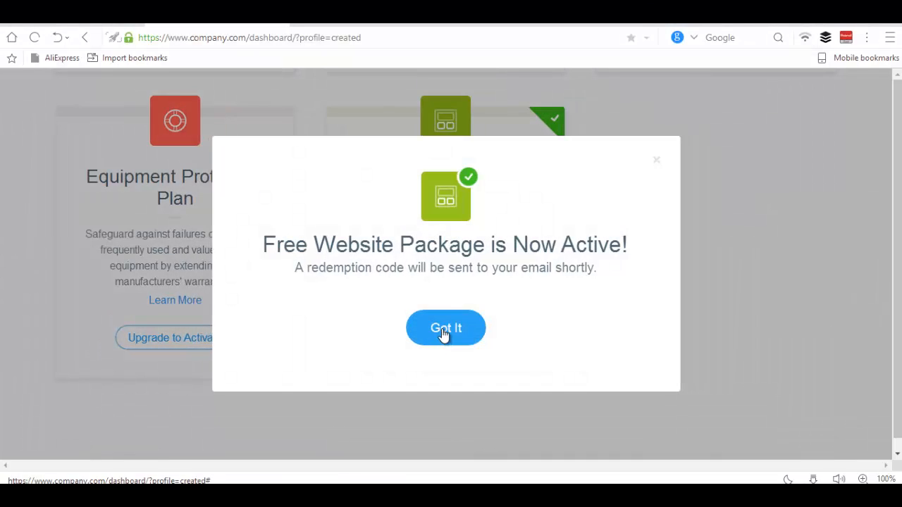
mouse_move(335, 265)
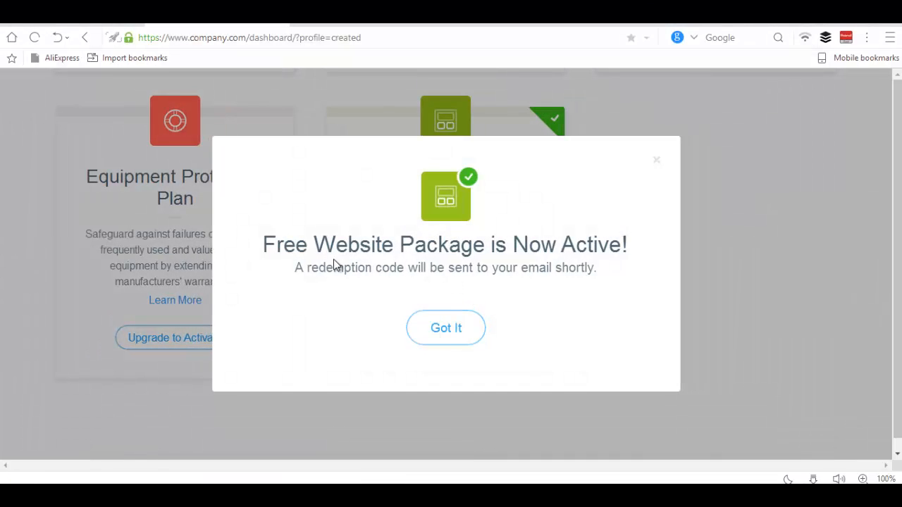
mouse_move(282, 245)
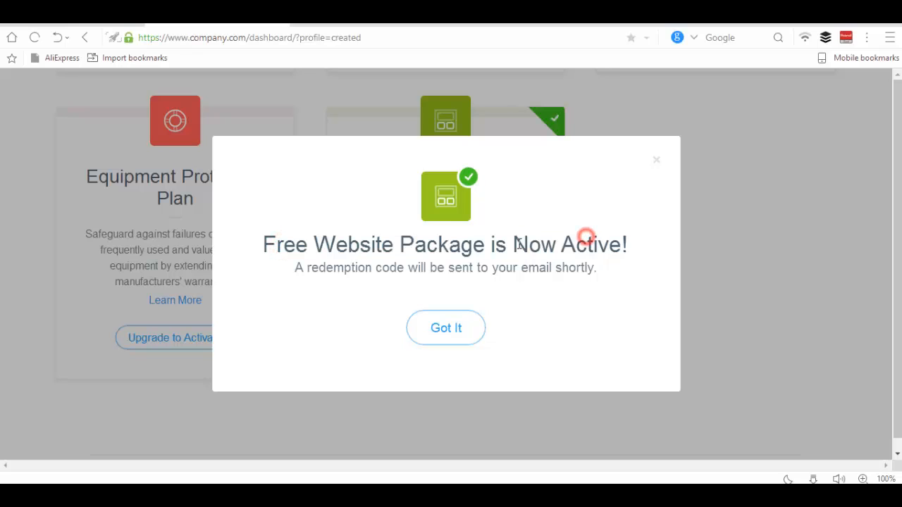
mouse_move(418, 275)
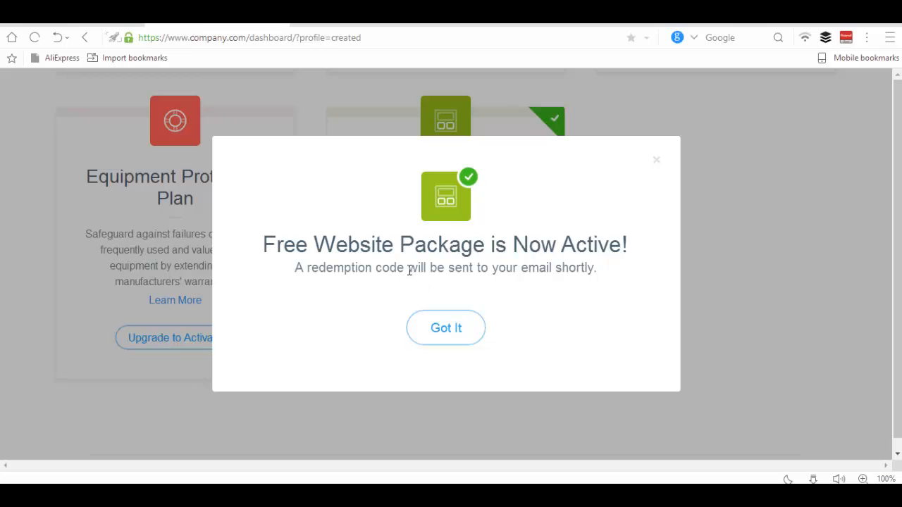
mouse_move(88, 22)
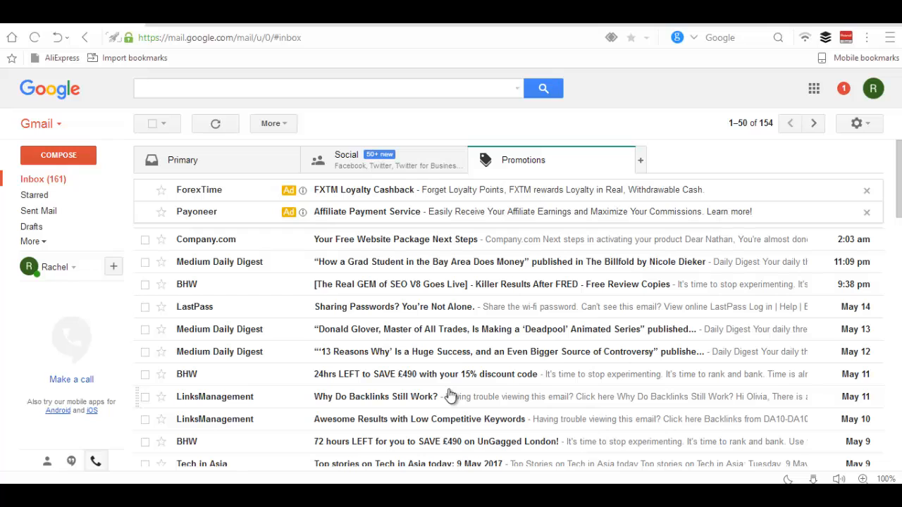
Open the Free Website Package email, follow 'Click here' to GoDaddy, and copy the redemption code.
click(341, 239)
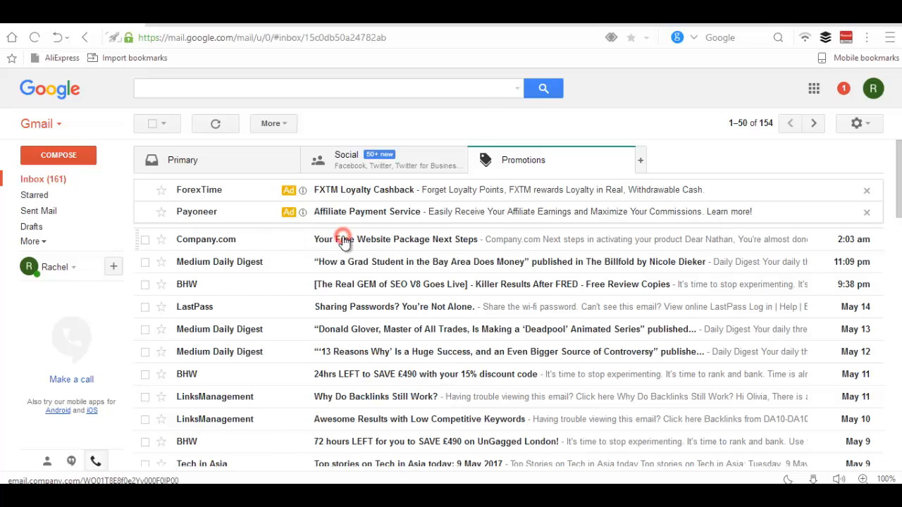
click(397, 240)
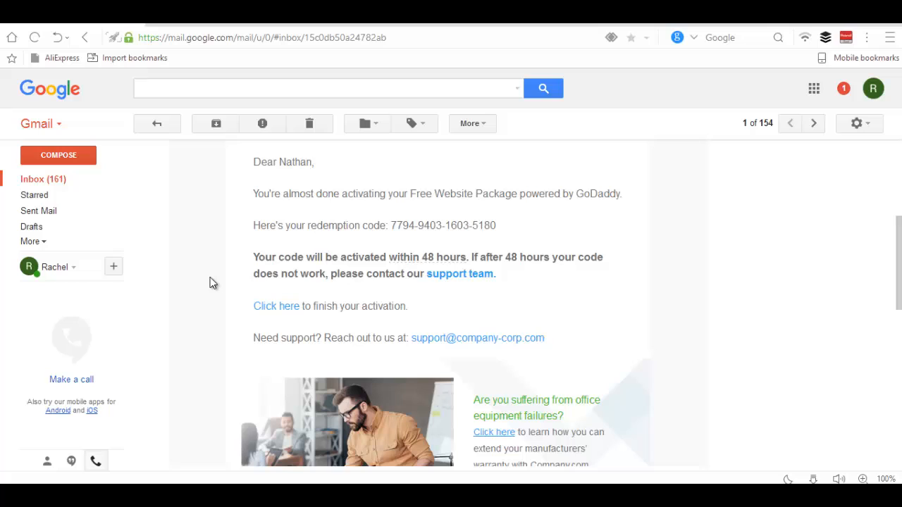
scroll(down, 3)
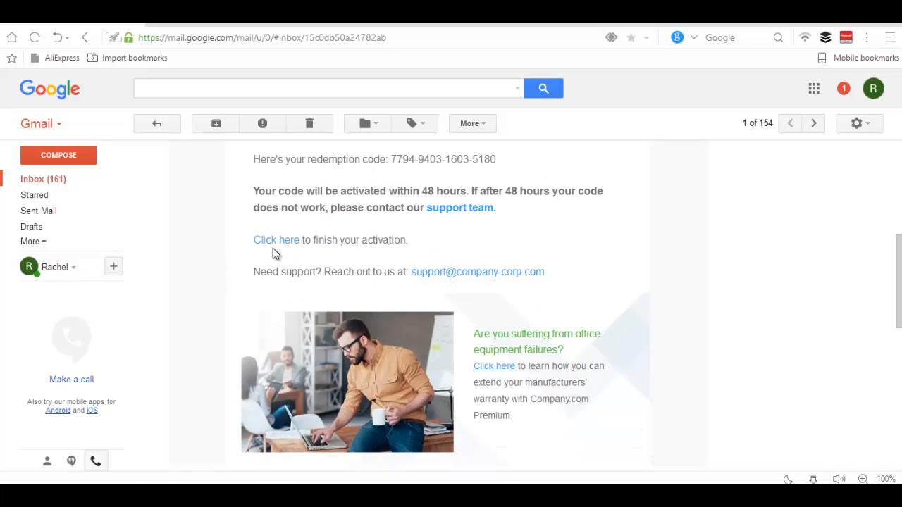
click(276, 239)
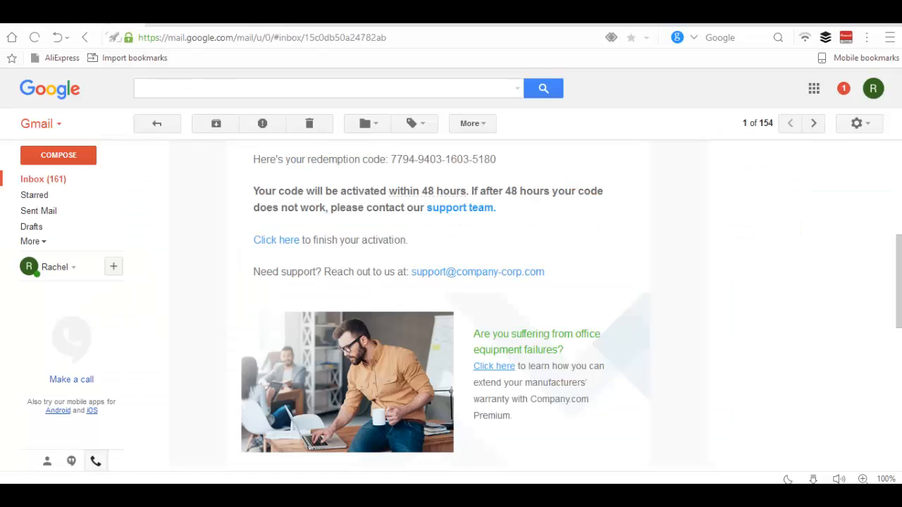
mouse_move(400, 160)
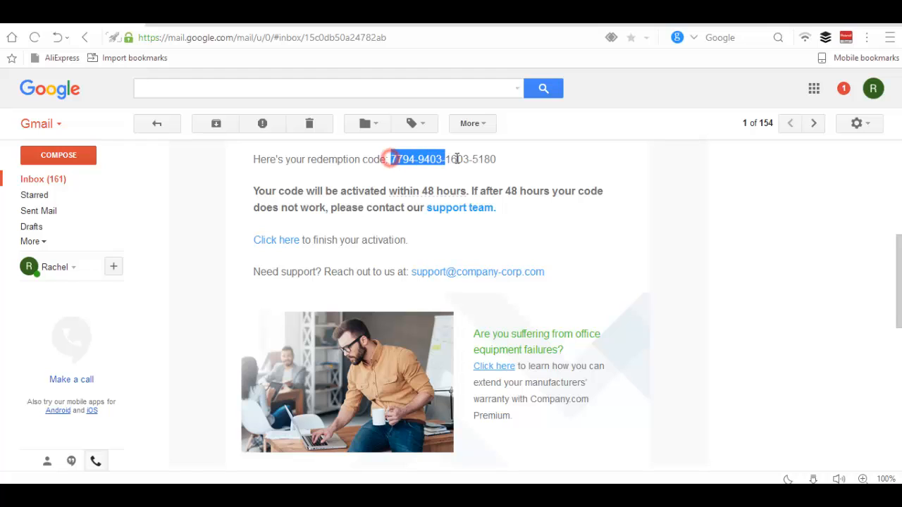
click(276, 240)
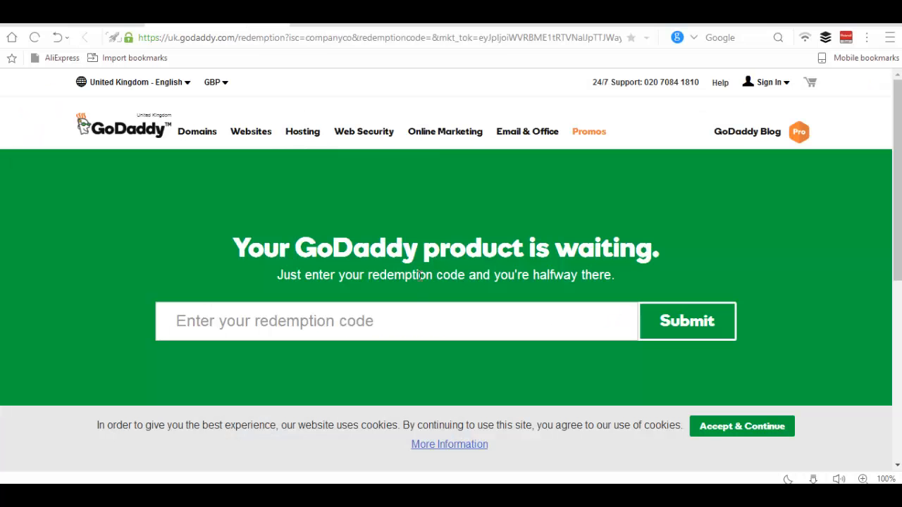
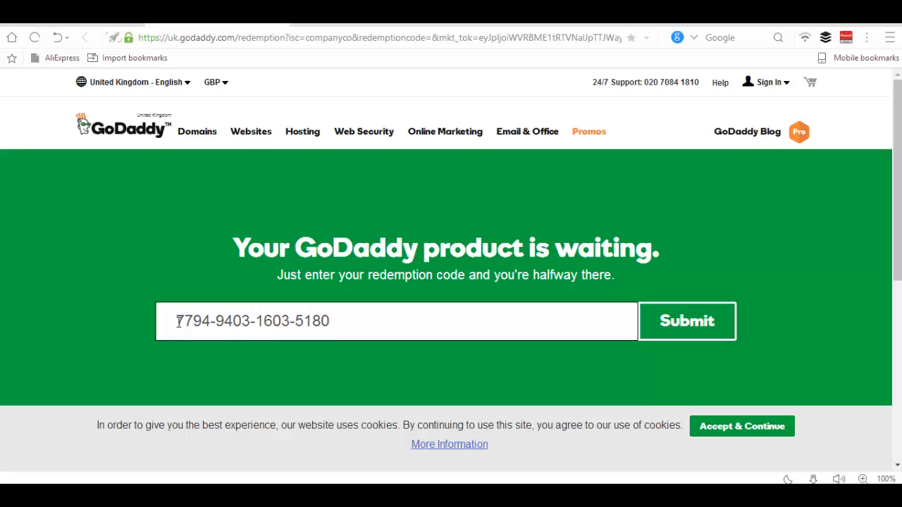
mouse_move(590, 323)
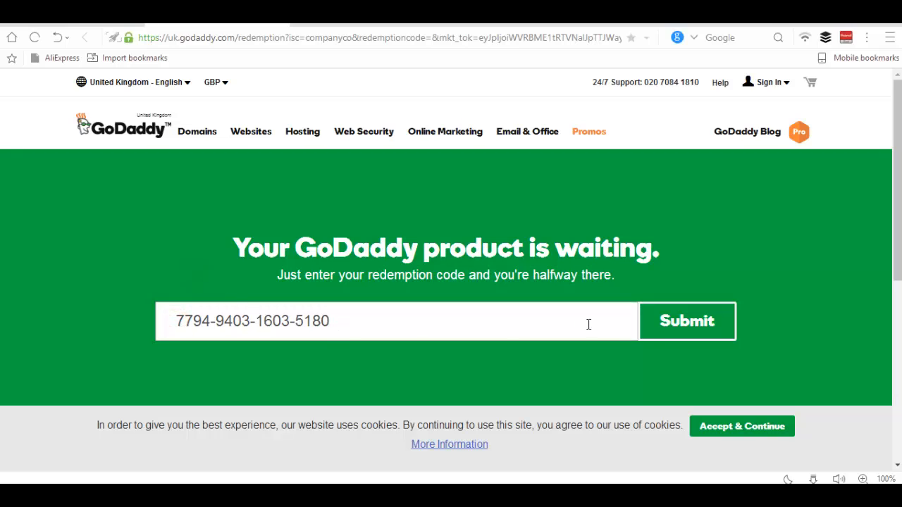
click(686, 322)
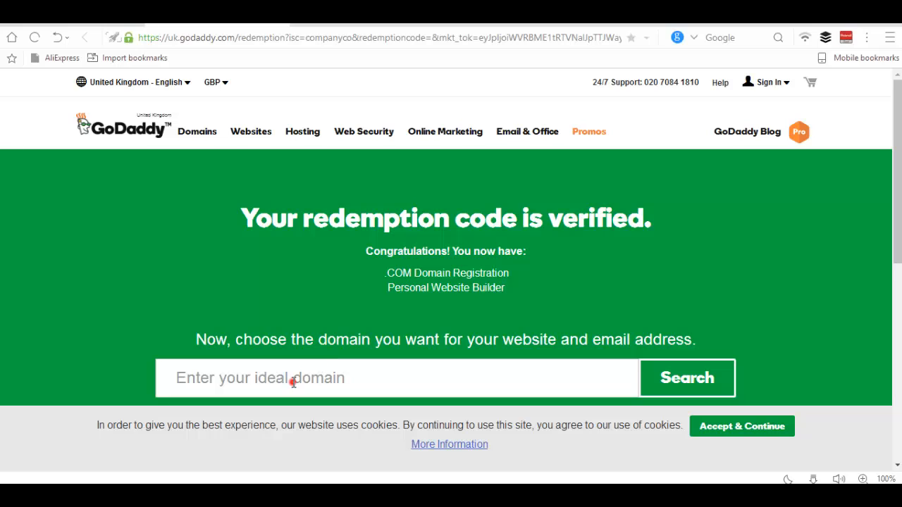
Enter lovemyJefe.com as the desired domain name.
click(293, 378)
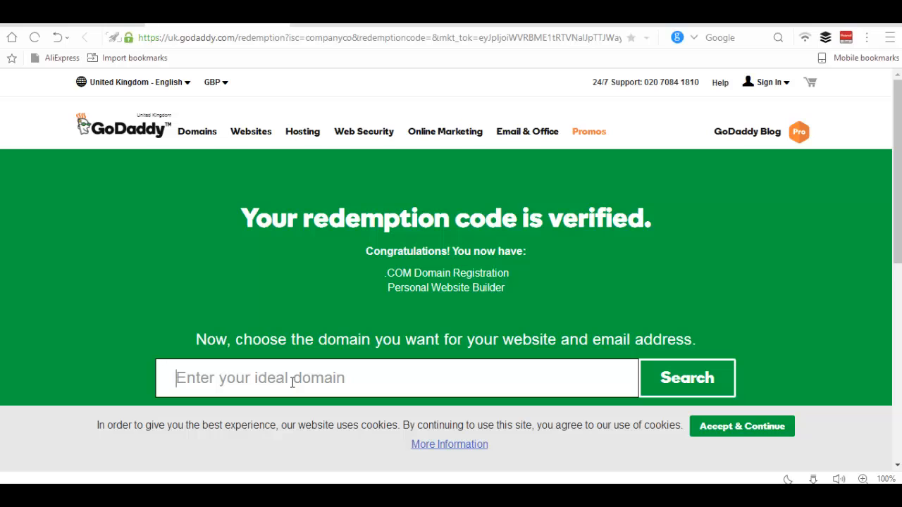
text(L)
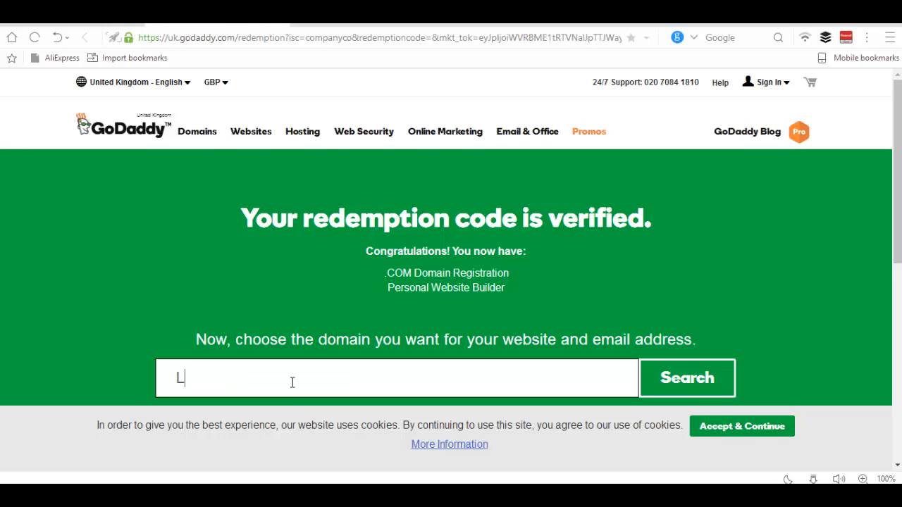
text(ove)
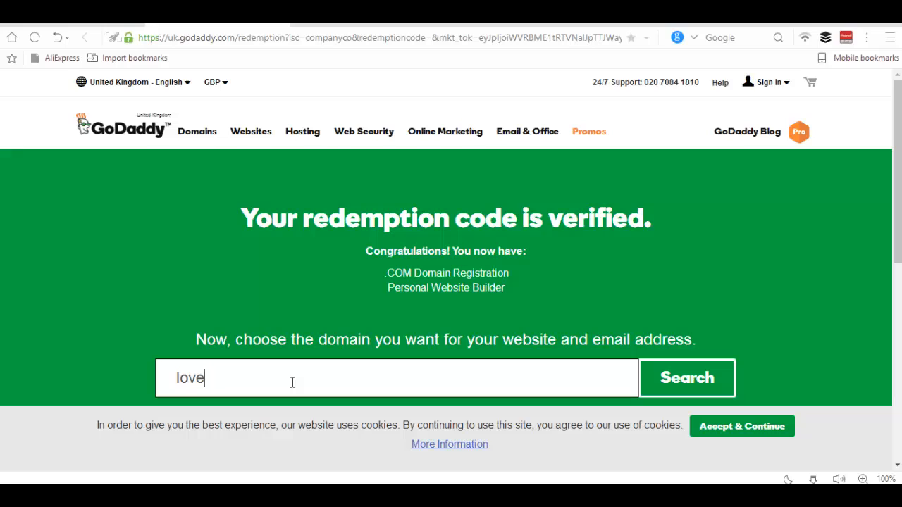
text(my)
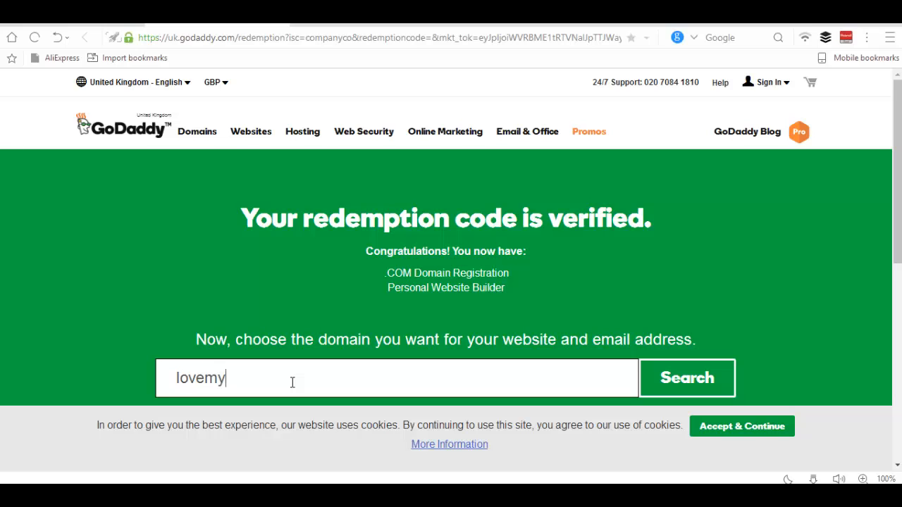
text(J)
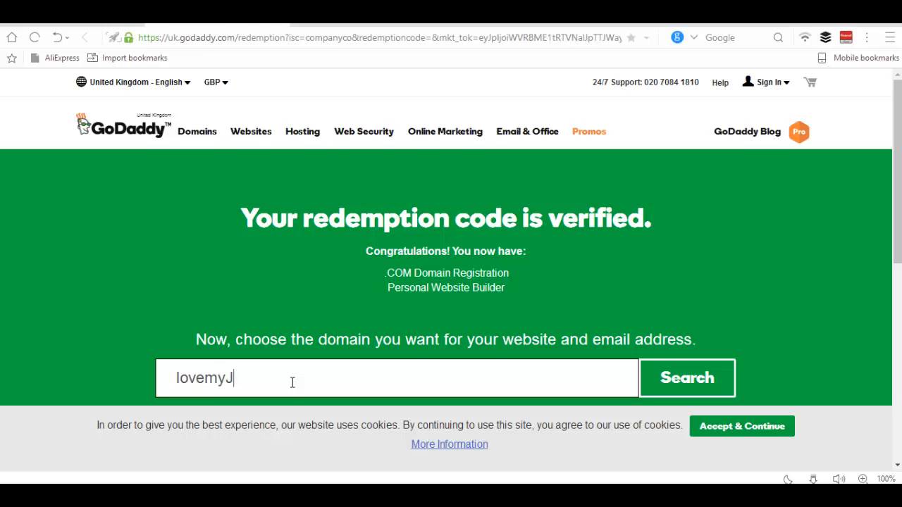
text(efe)
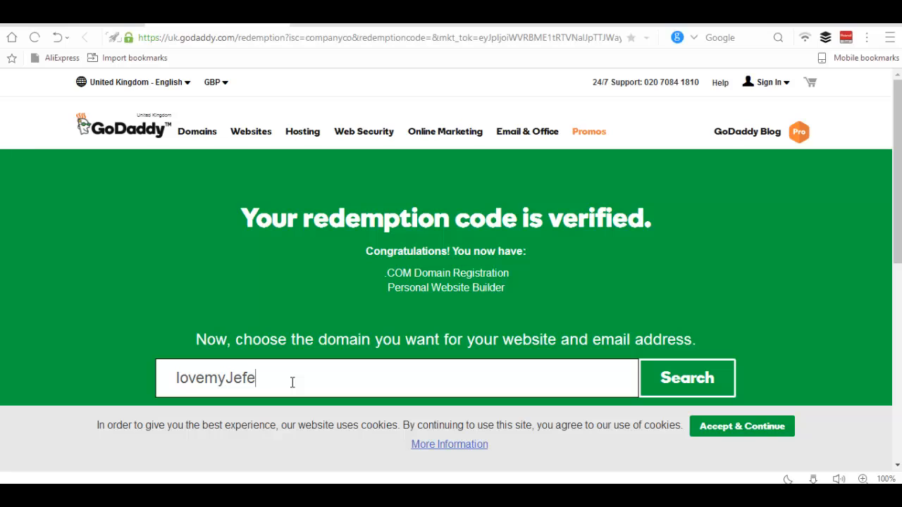
text(.com)
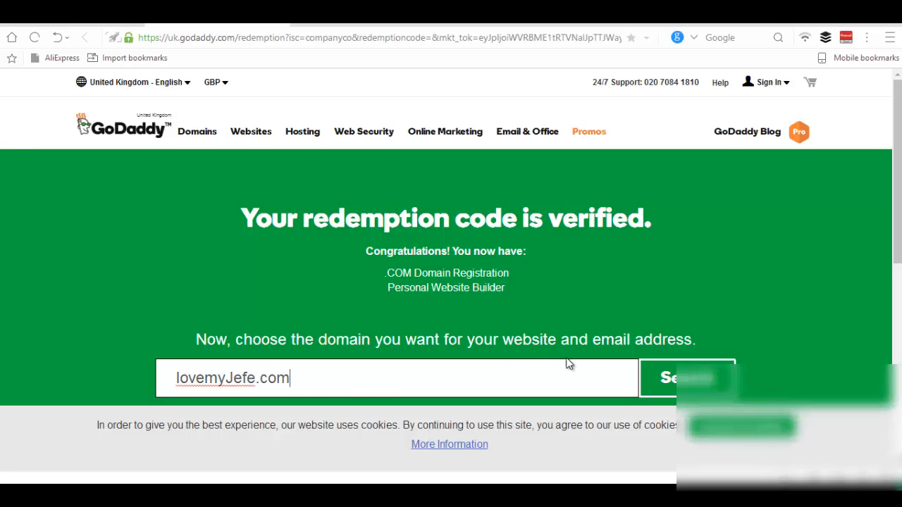
Search for lovemyjefe.com, confirm it is available, and add it to the order.
click(688, 378)
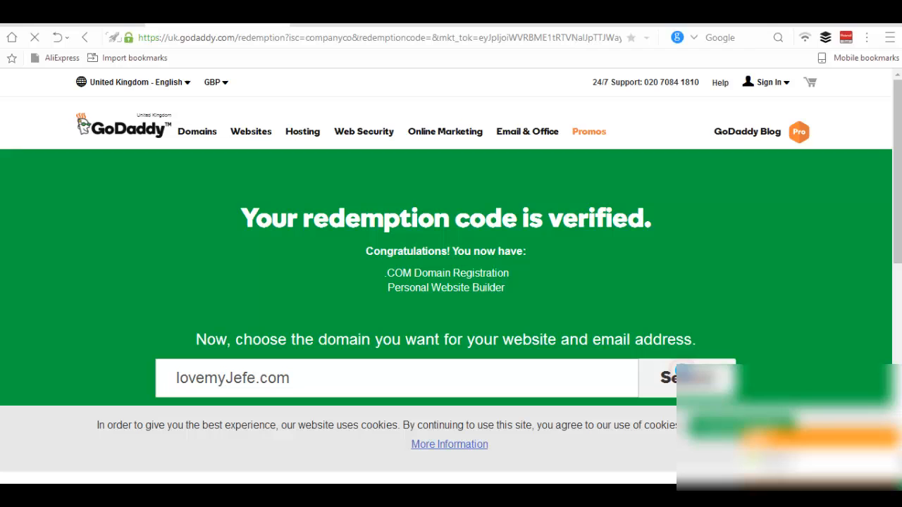
click(688, 378)
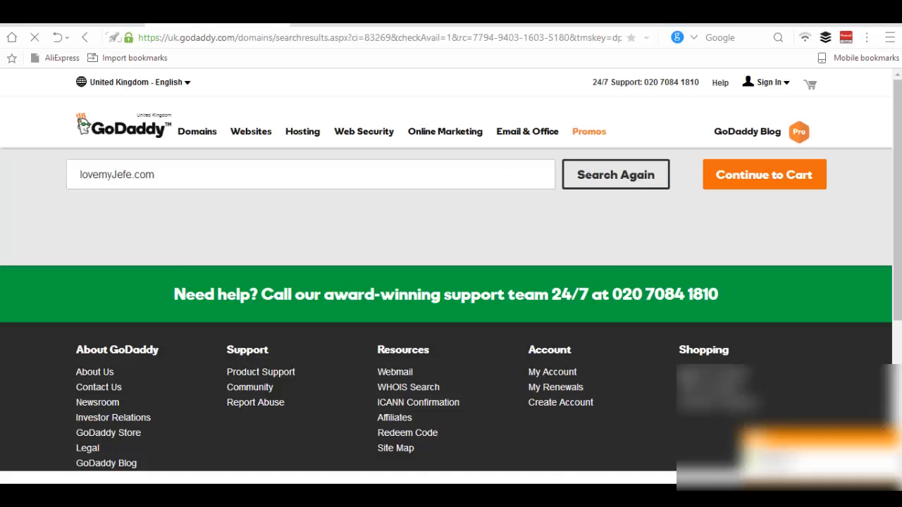
click(614, 175)
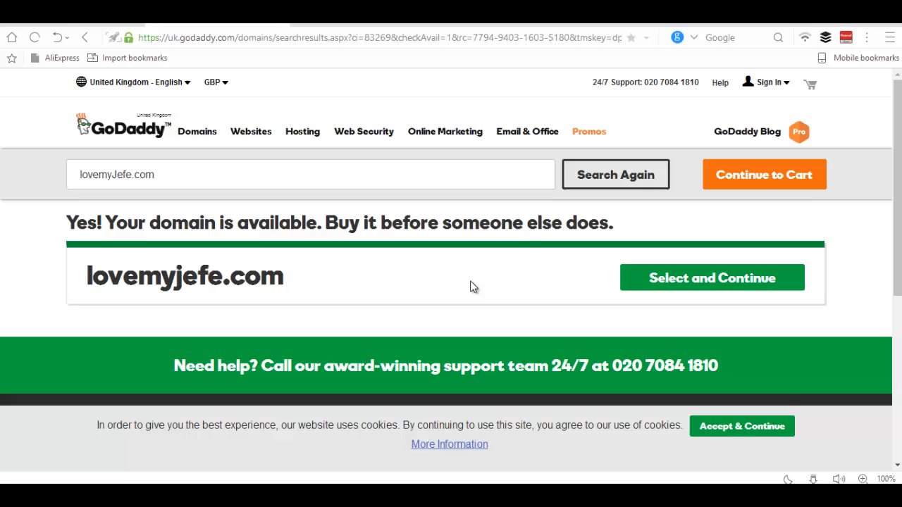
mouse_move(142, 251)
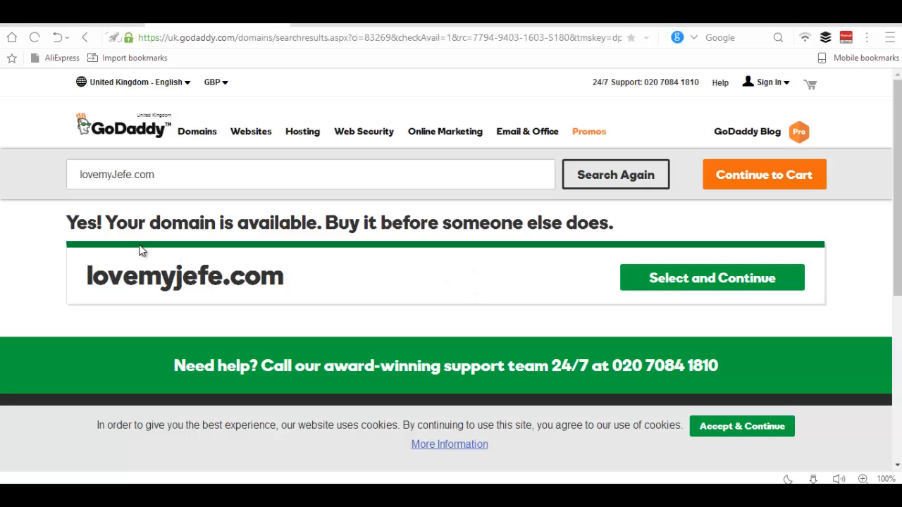
mouse_move(261, 233)
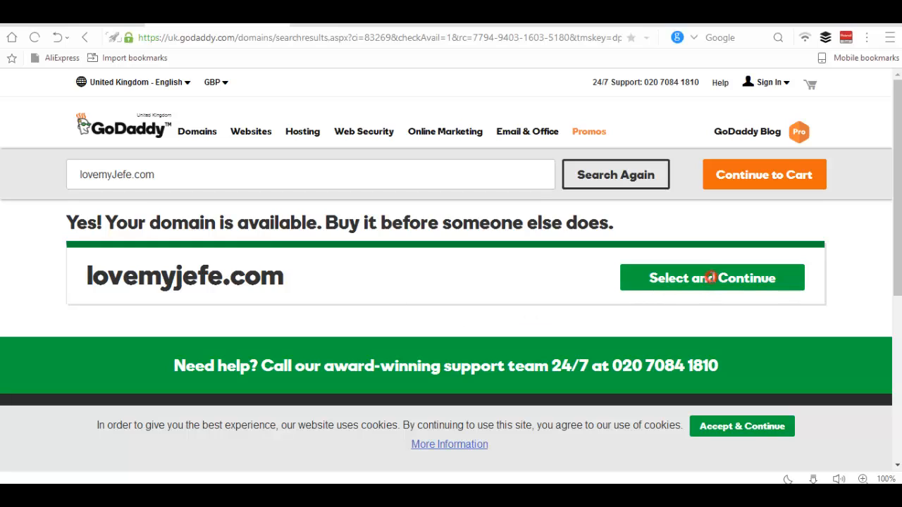
click(712, 277)
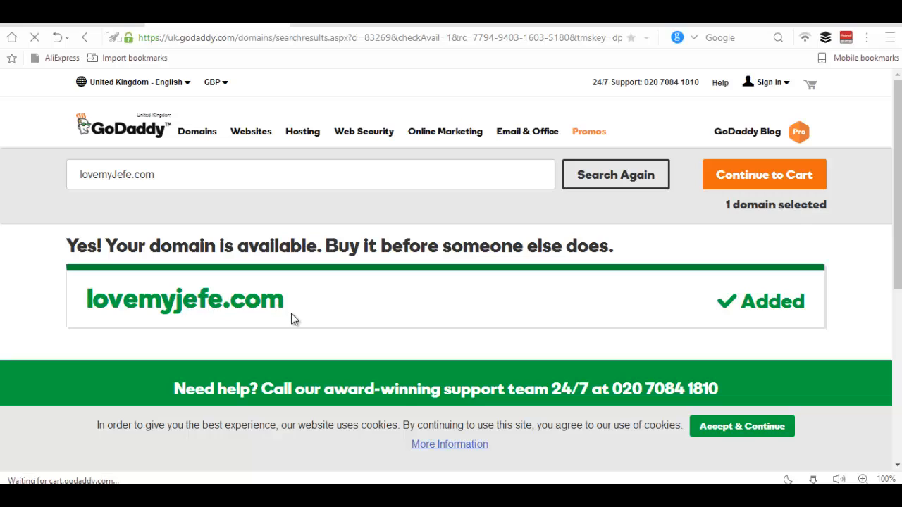
Review the £0.00 Redemption Package basket for lovemyjefe.com and proceed to the checkout sign-in page.
click(764, 175)
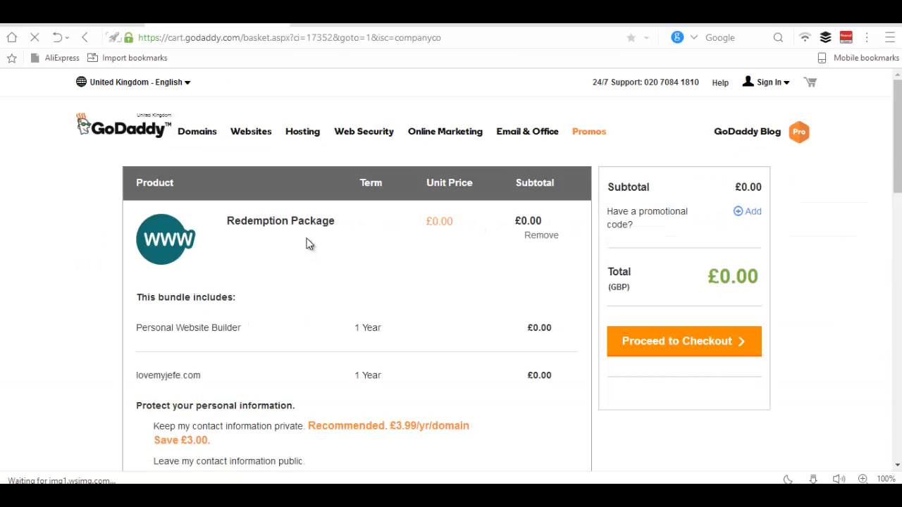
scroll(down, 3)
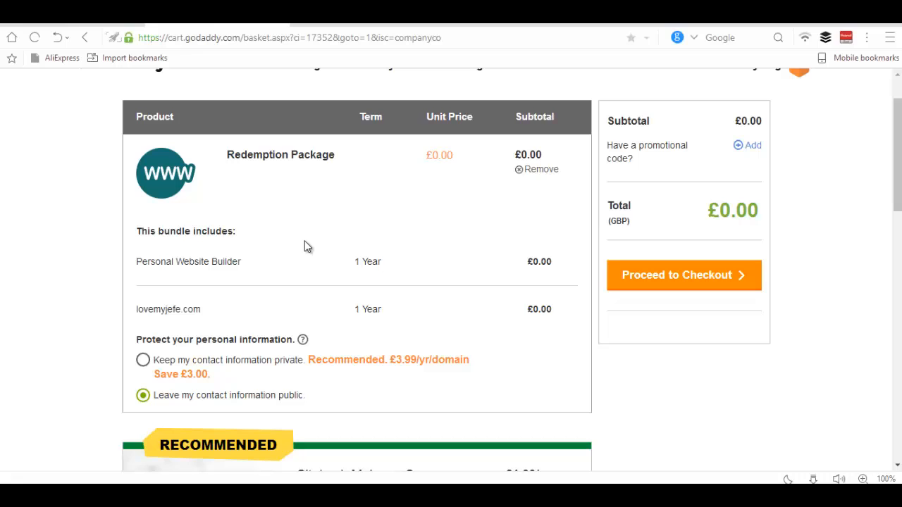
scroll(down, 3)
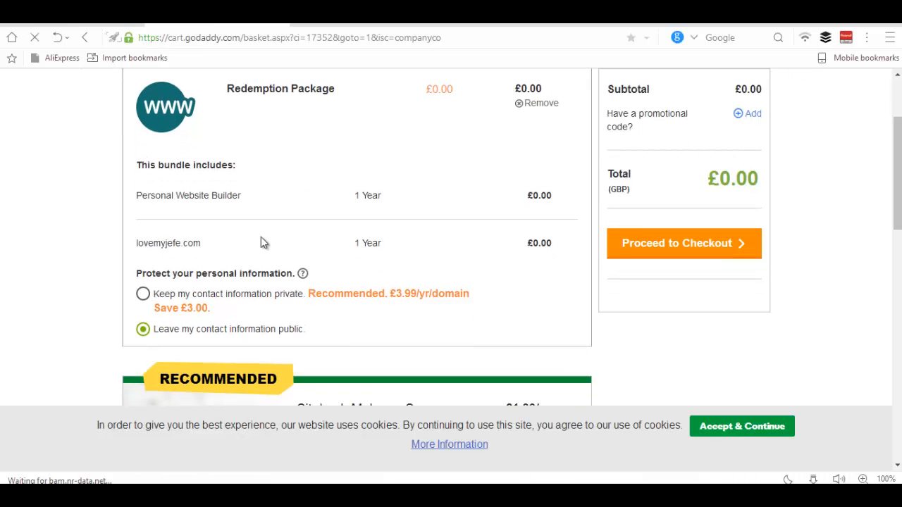
mouse_move(426, 331)
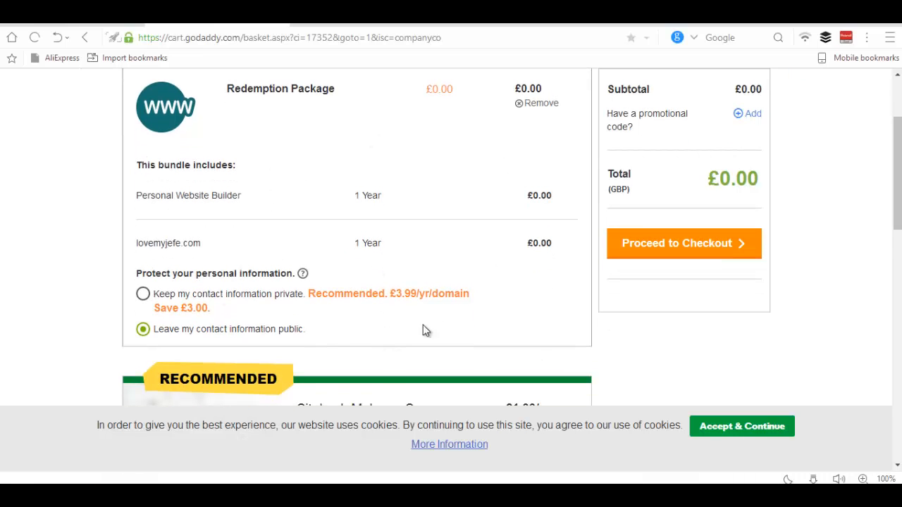
scroll(down, 3)
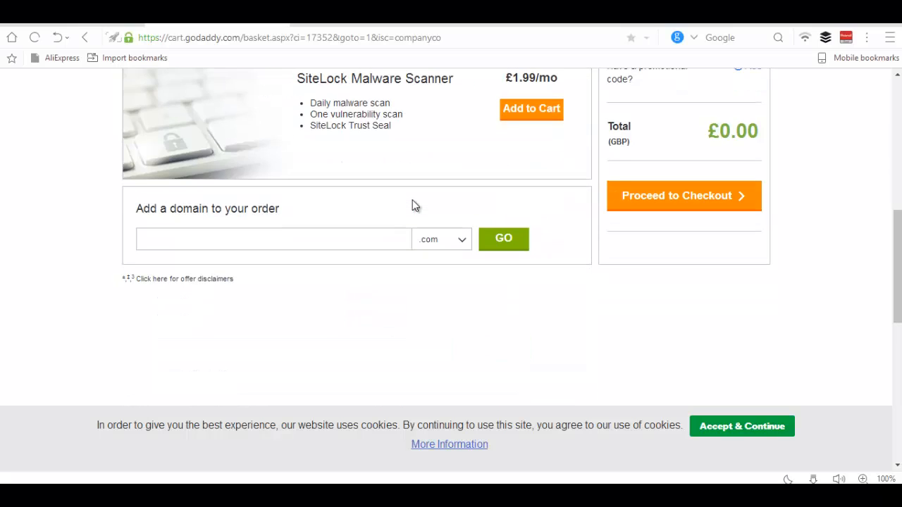
scroll(up, 3)
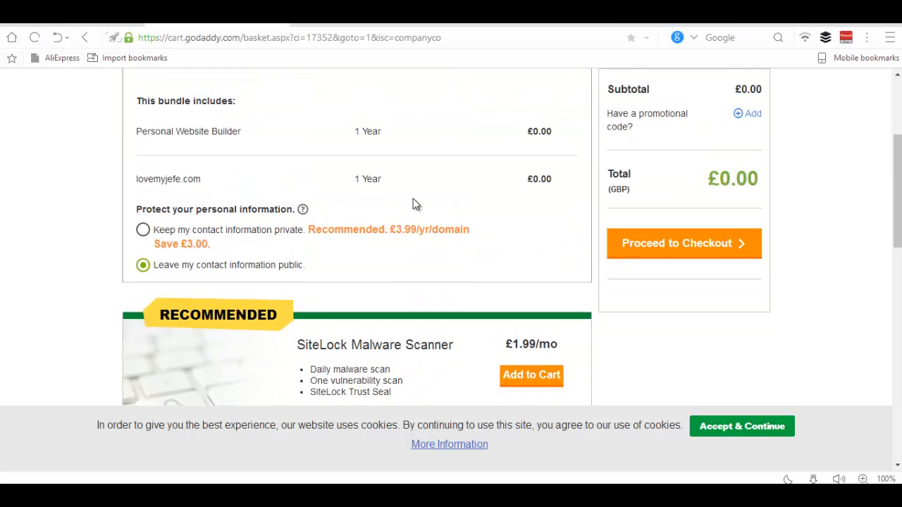
scroll(up, 3)
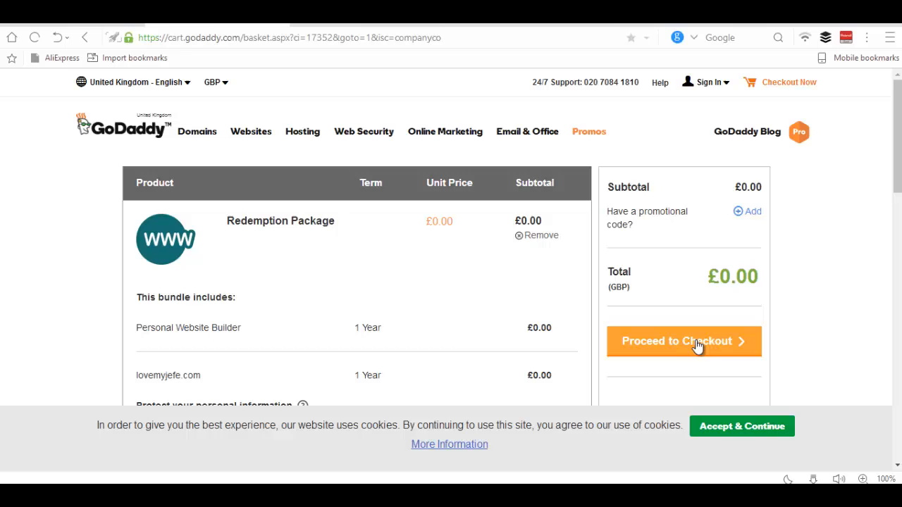
click(683, 341)
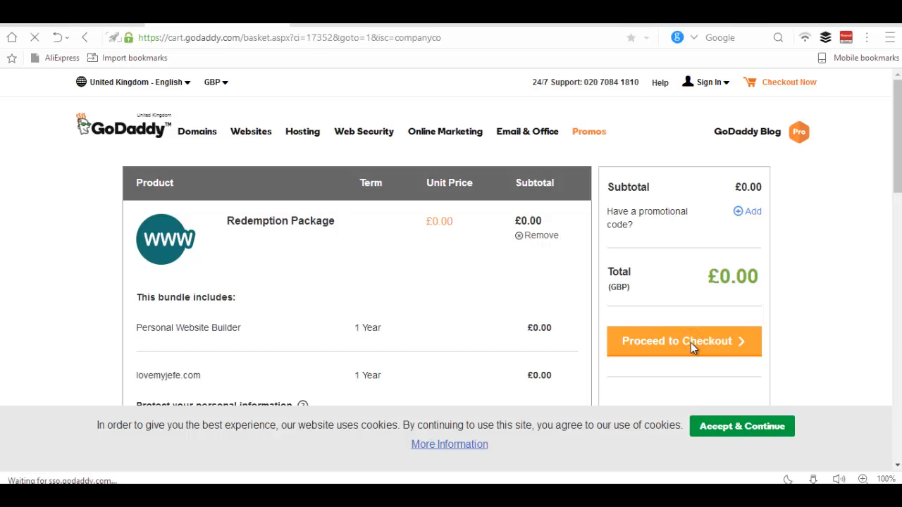
click(684, 341)
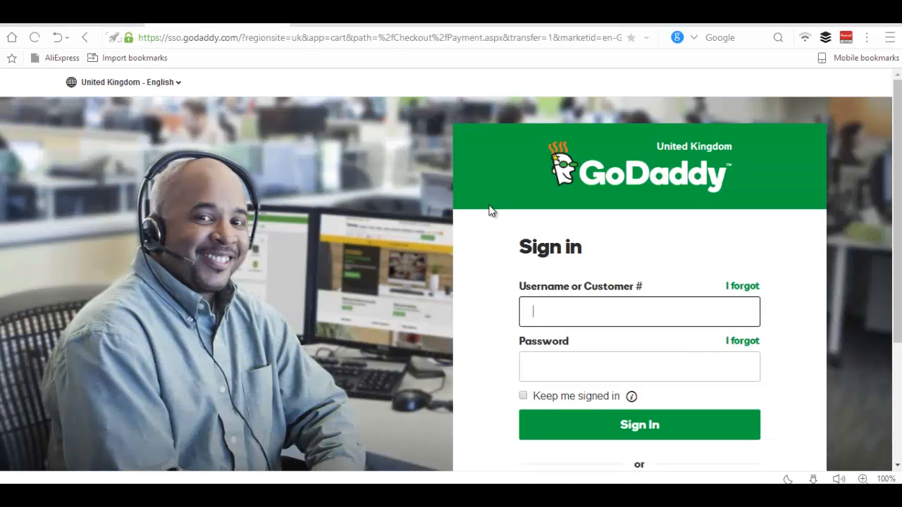
scroll(down, 3)
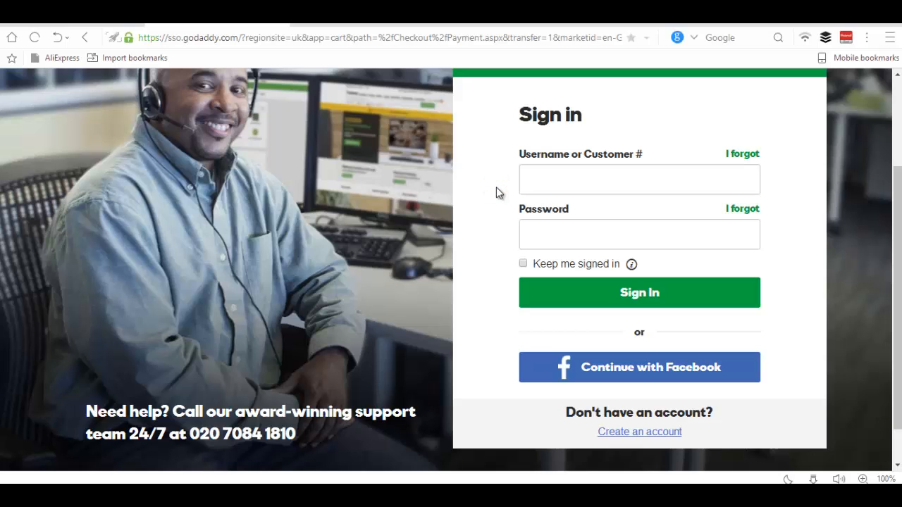
scroll(down, 3)
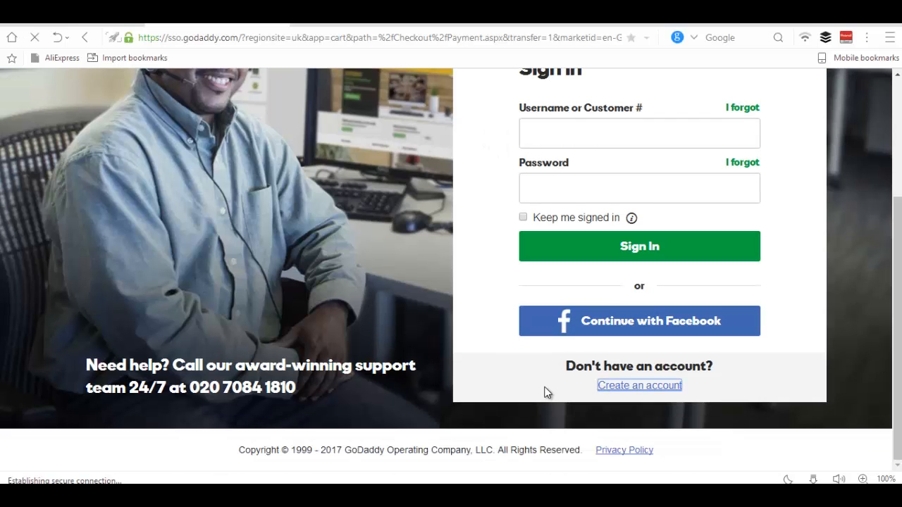
click(639, 387)
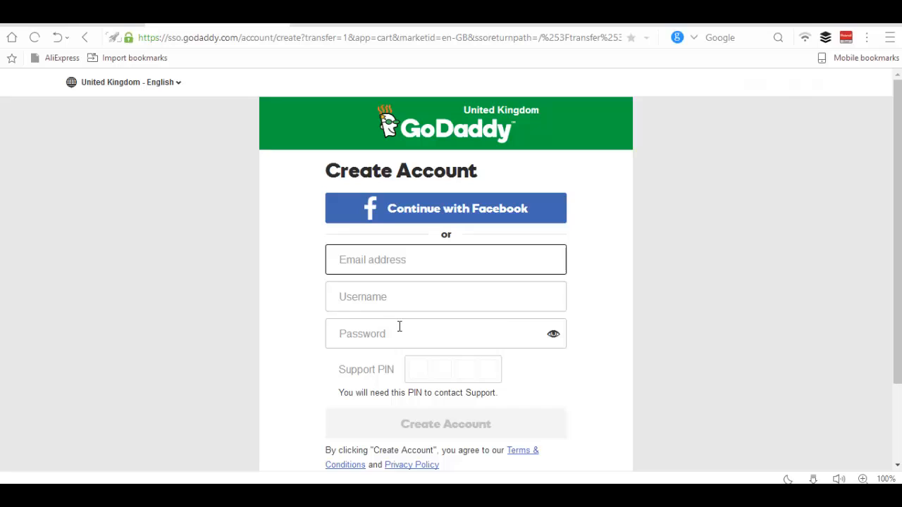
click(361, 259)
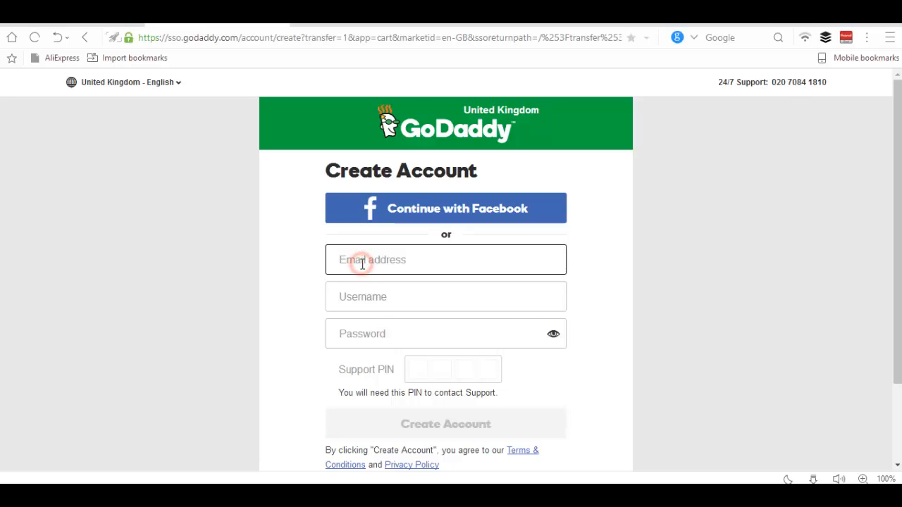
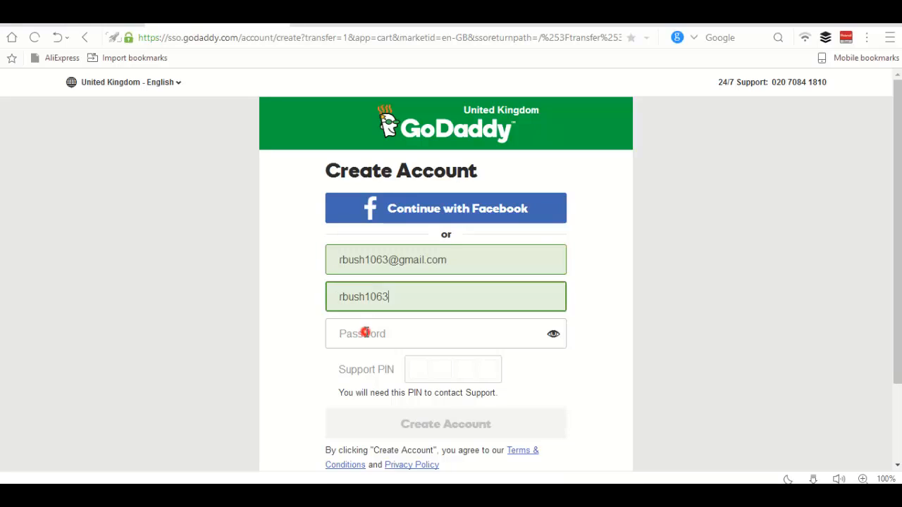
click(445, 333)
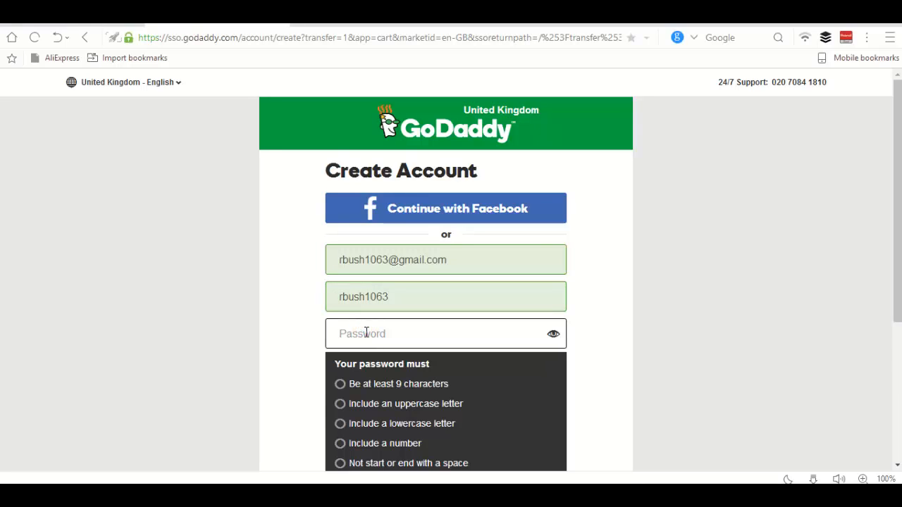
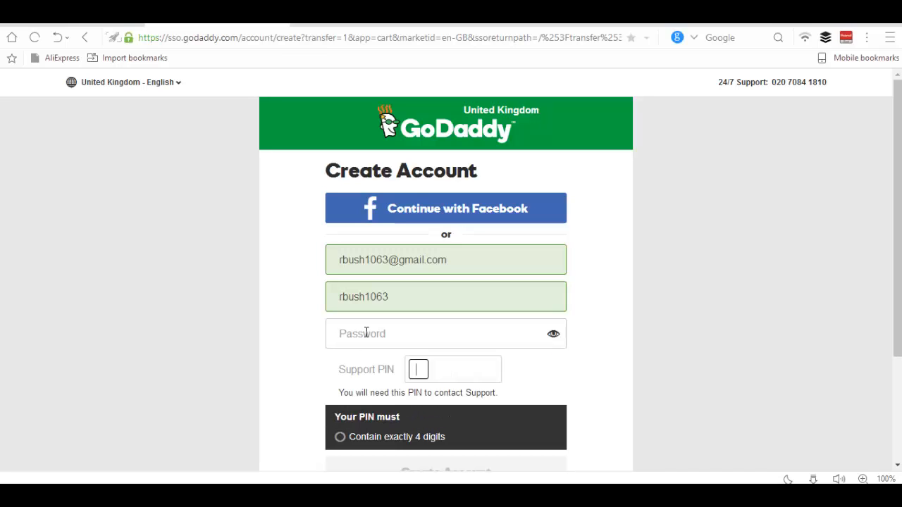
click(444, 333)
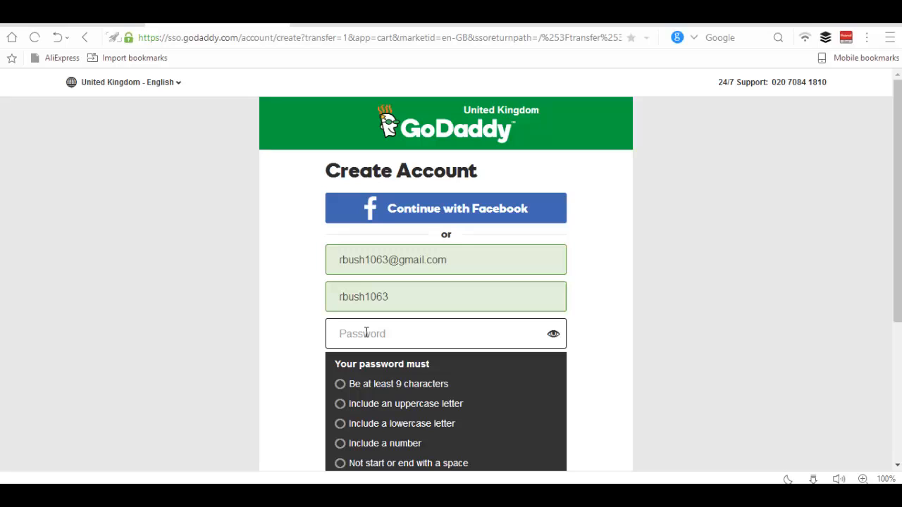
text(A)
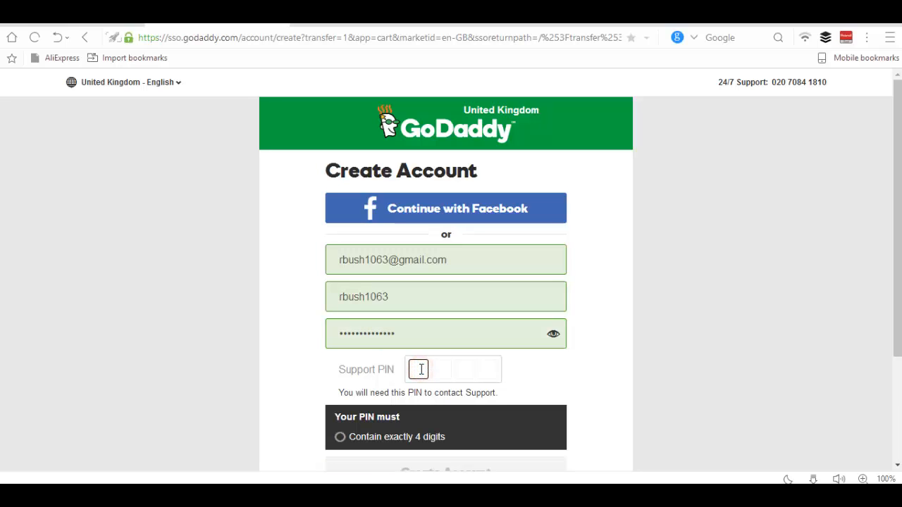
Enter a support PIN and submit the new account details.
scroll(down, 3)
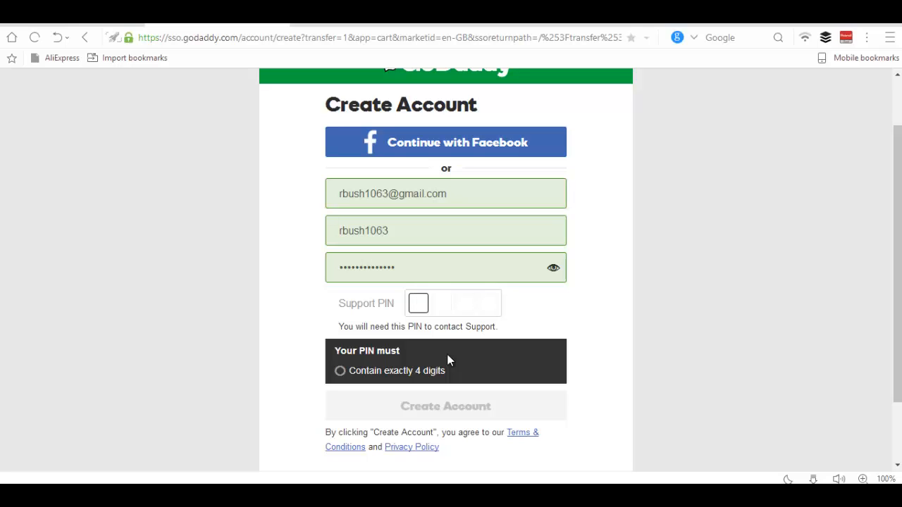
click(417, 303)
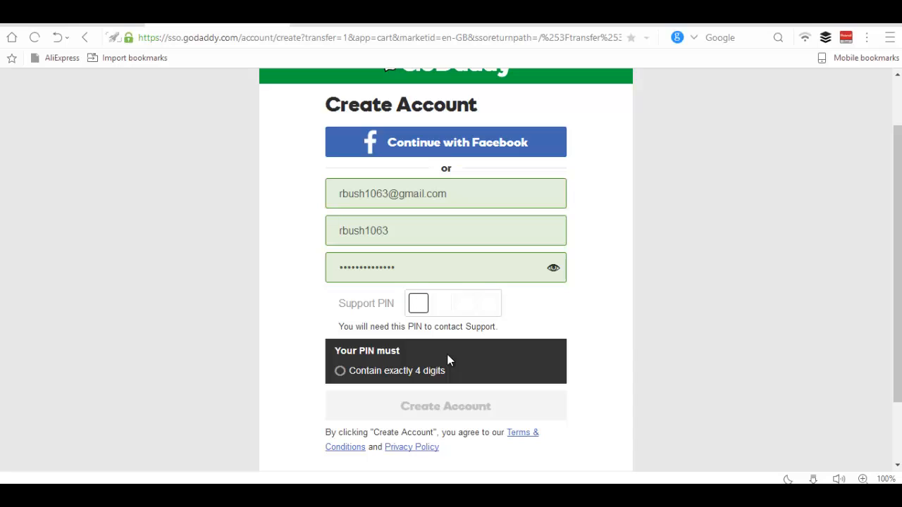
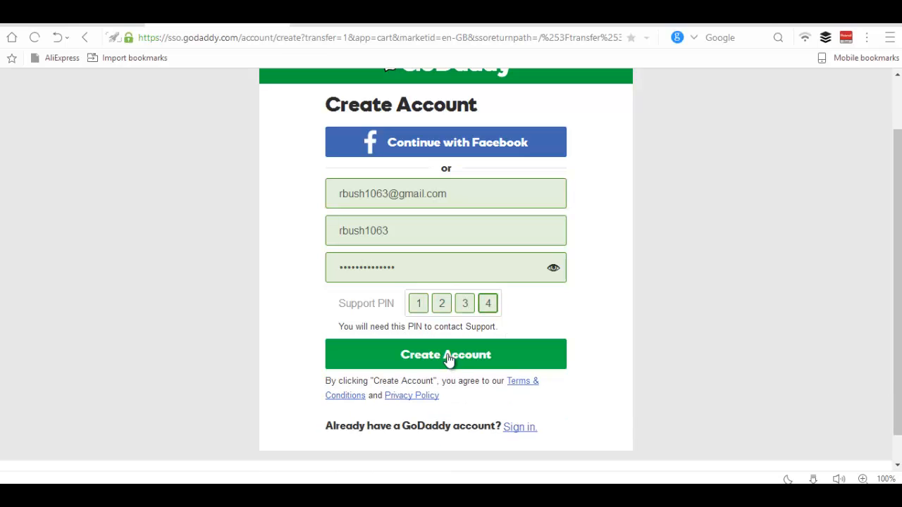
click(446, 355)
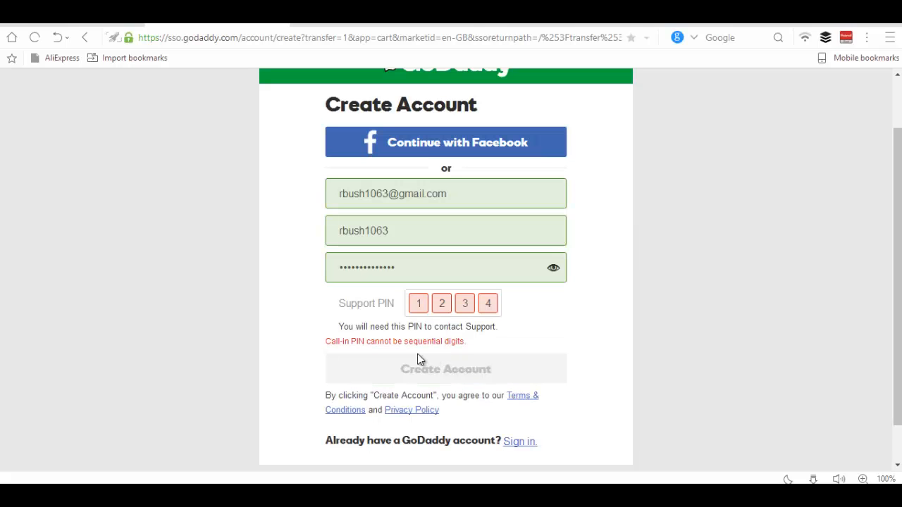
Correct the rejected PIN digits to a four-digit PIN and resubmit to create the account.
click(418, 303)
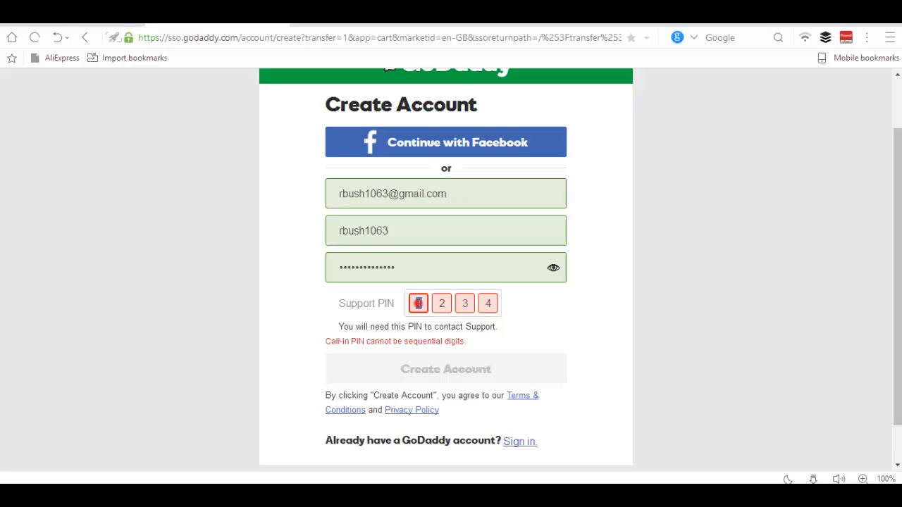
click(417, 304)
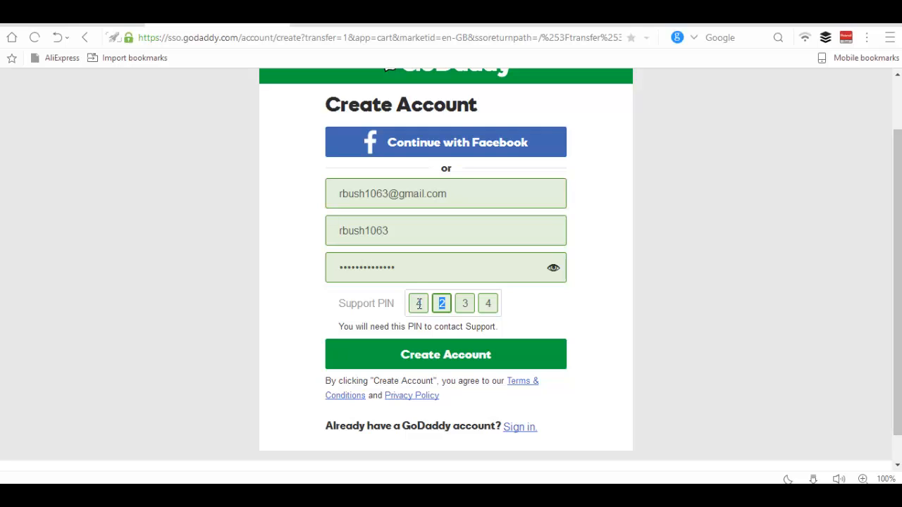
click(417, 303)
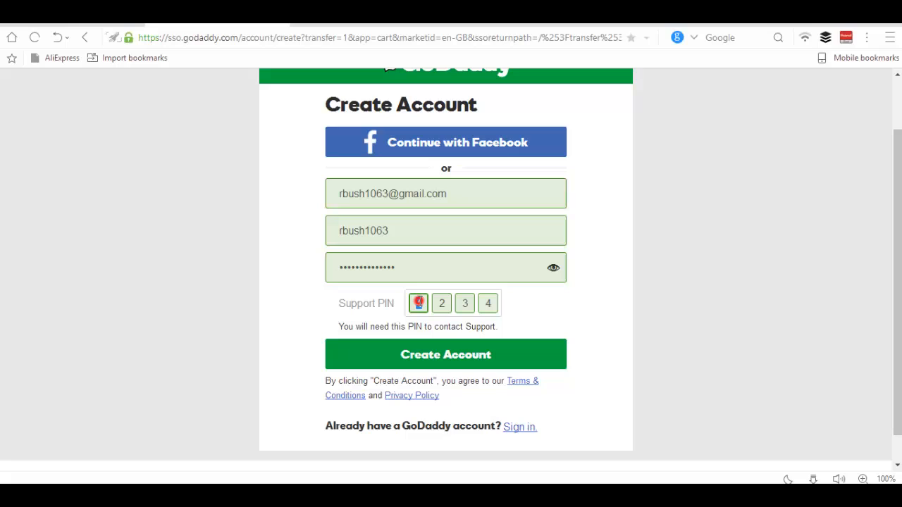
click(418, 303)
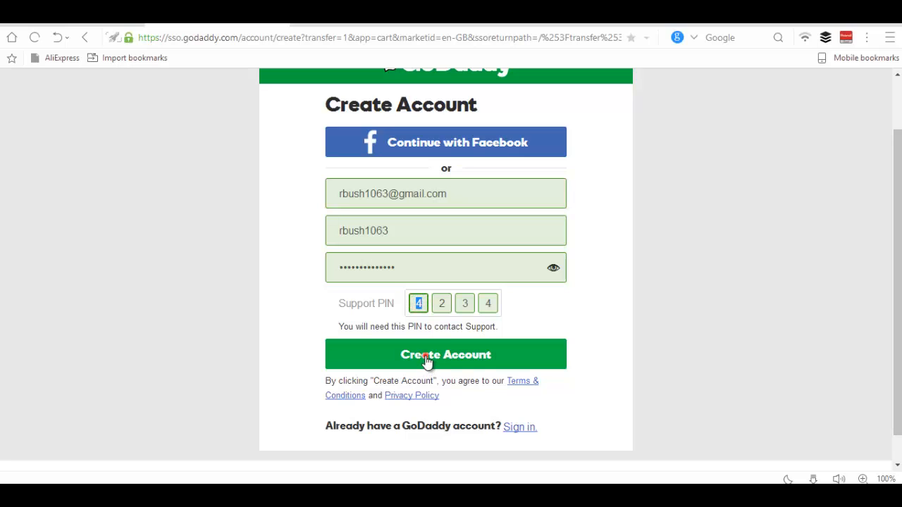
click(446, 355)
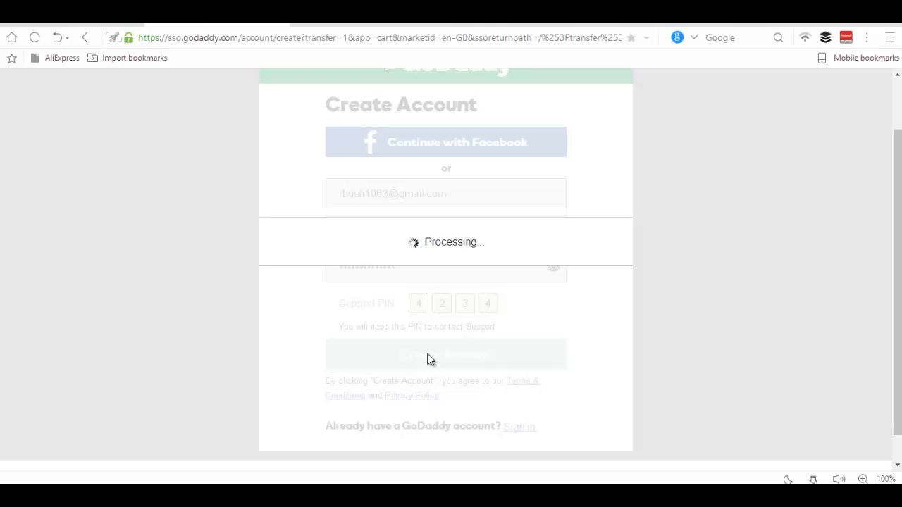
Enter billing name, Phoniex, Arizona address and phone 5464684, then continue to order review.
click(445, 355)
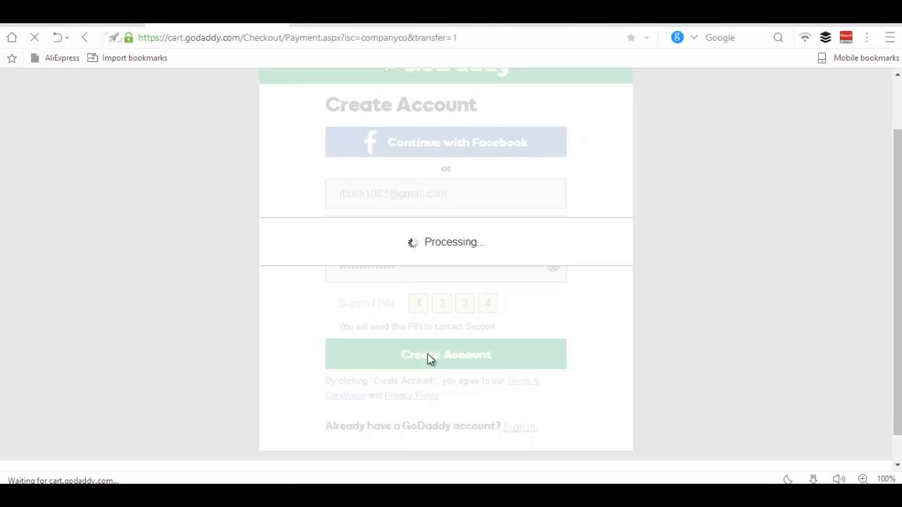
click(446, 354)
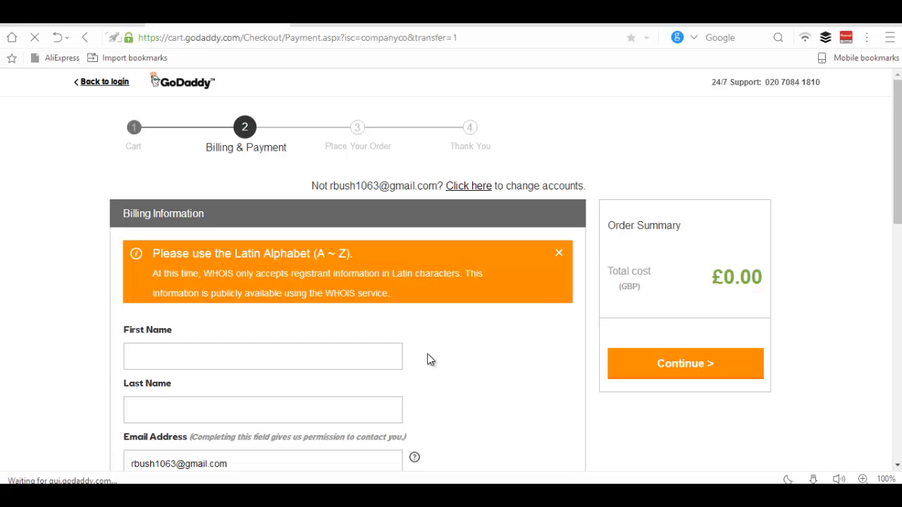
click(262, 355)
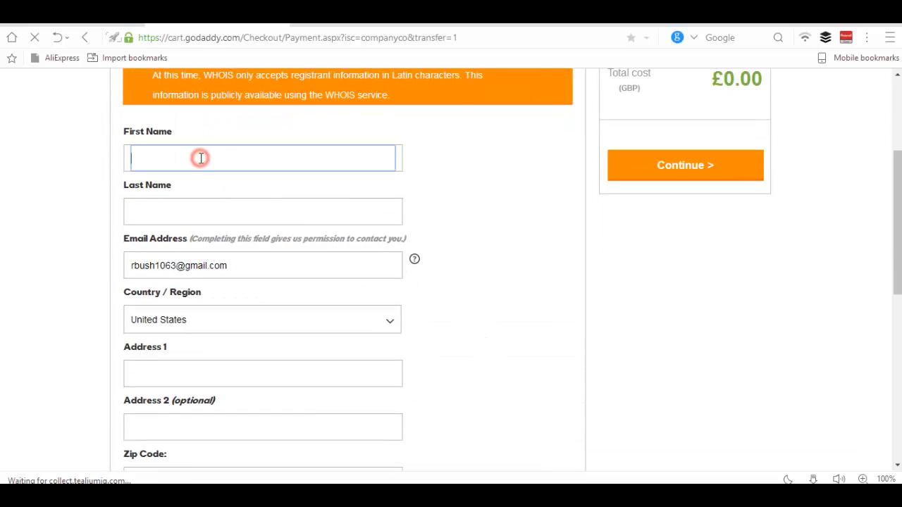
text(Natha)
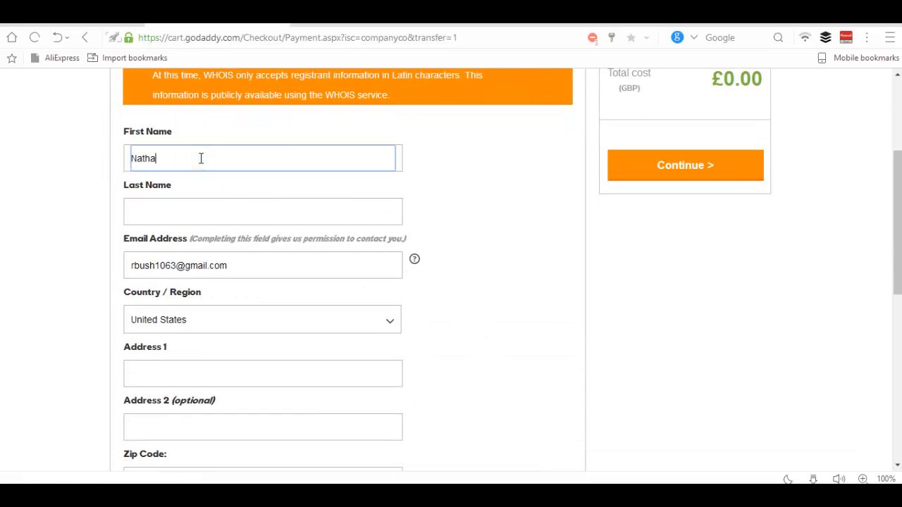
scroll(down, 3)
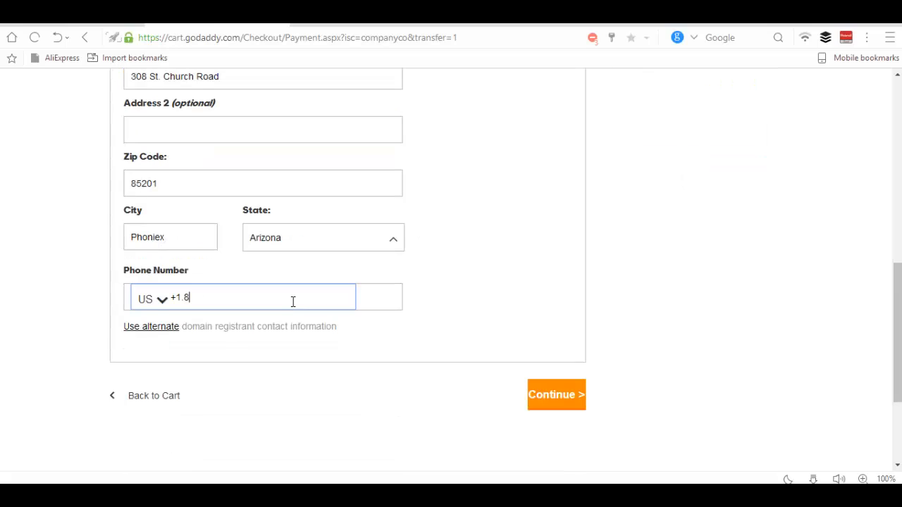
text(5464684)
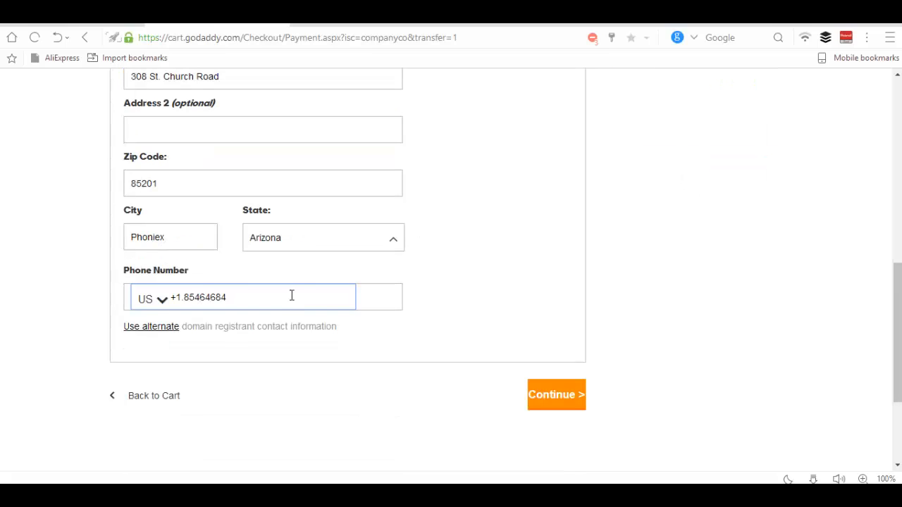
click(555, 395)
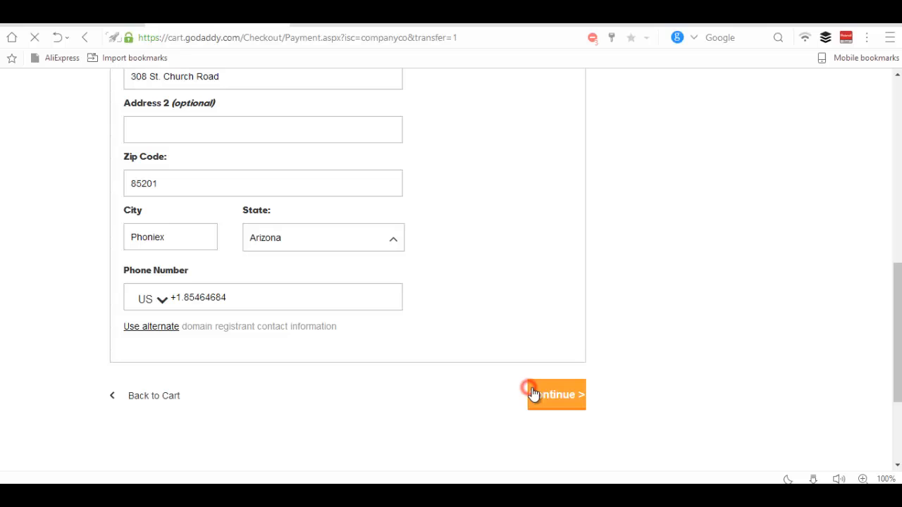
click(557, 395)
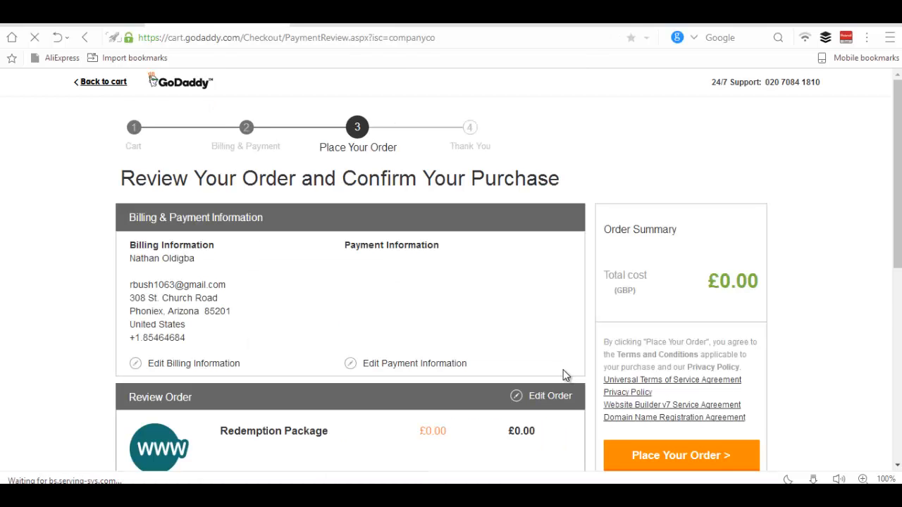
Place the £0.00 order for the Redemption Package with lovemyjefe.com.
scroll(down, 3)
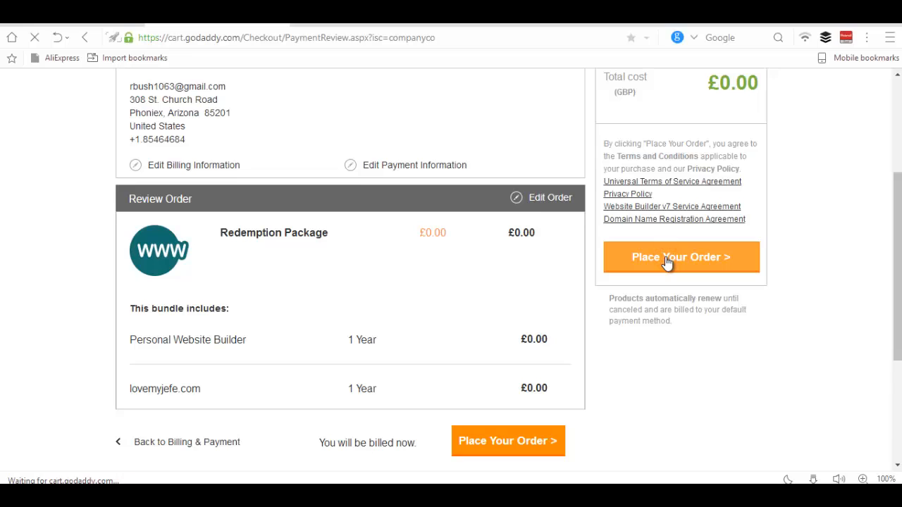
click(679, 257)
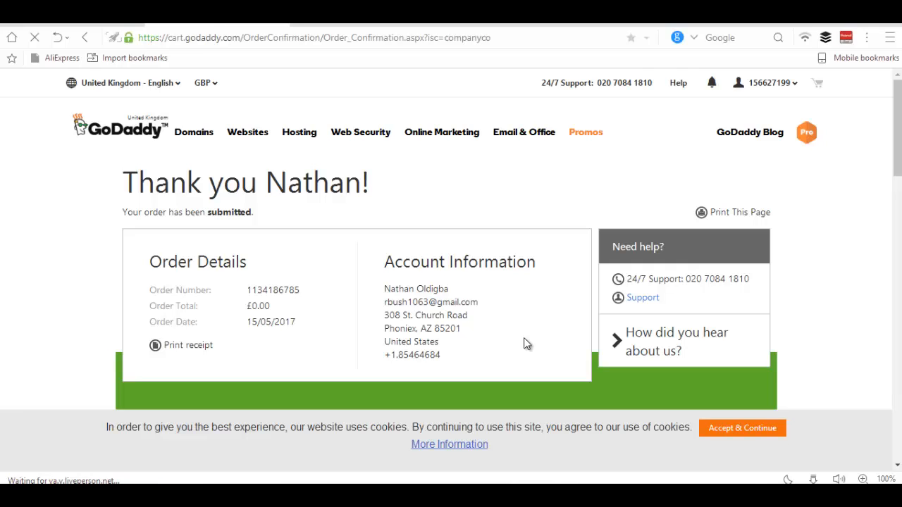
mouse_move(491, 330)
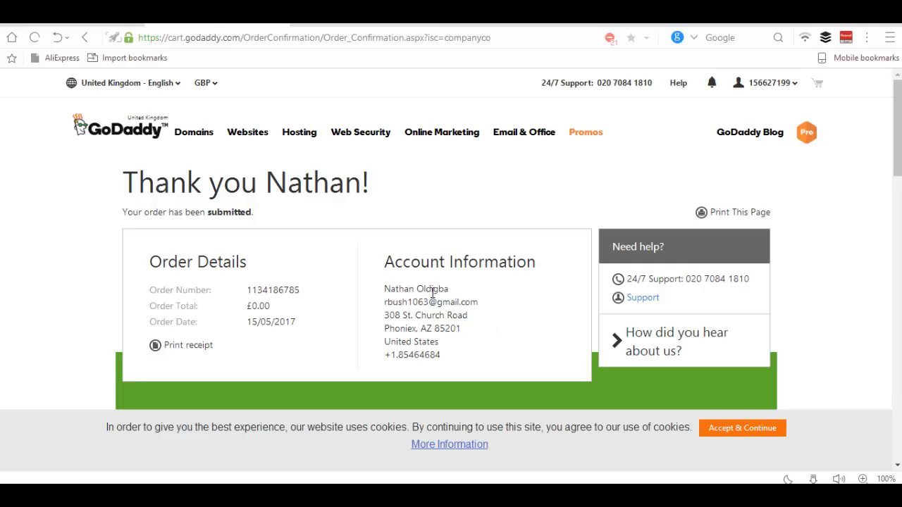
mouse_move(474, 243)
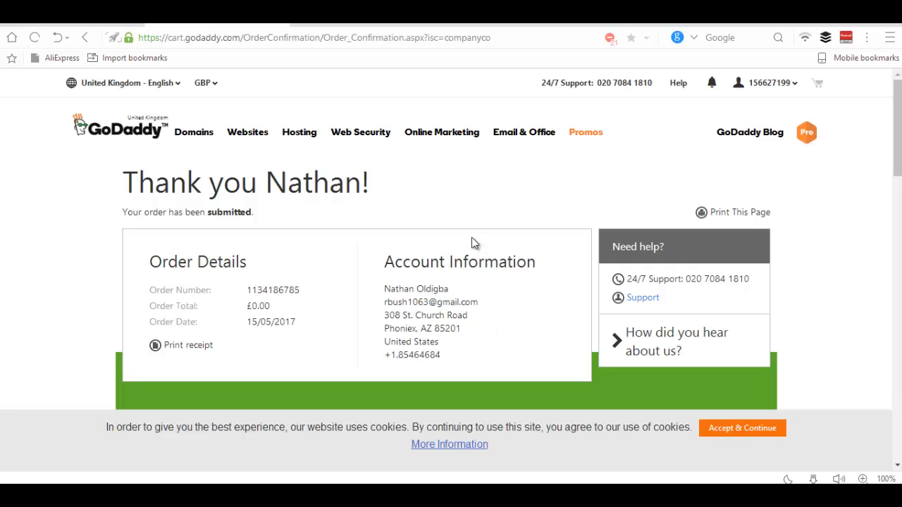
mouse_move(466, 243)
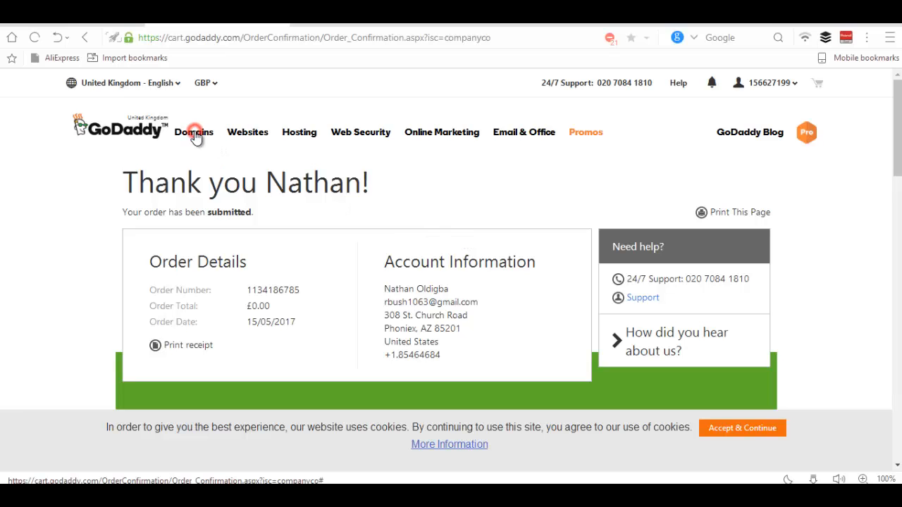
Open Manage My Domains from the account quick links to list lovemyjefe.com.
click(194, 132)
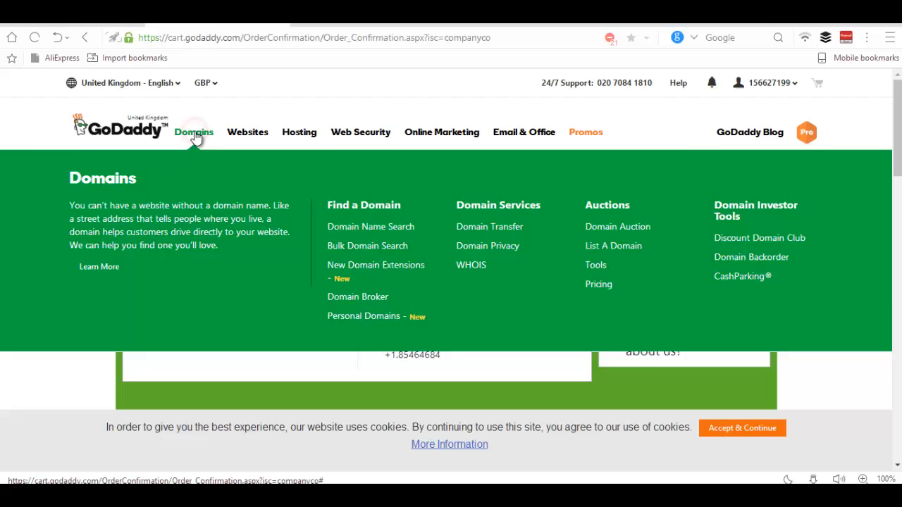
click(764, 82)
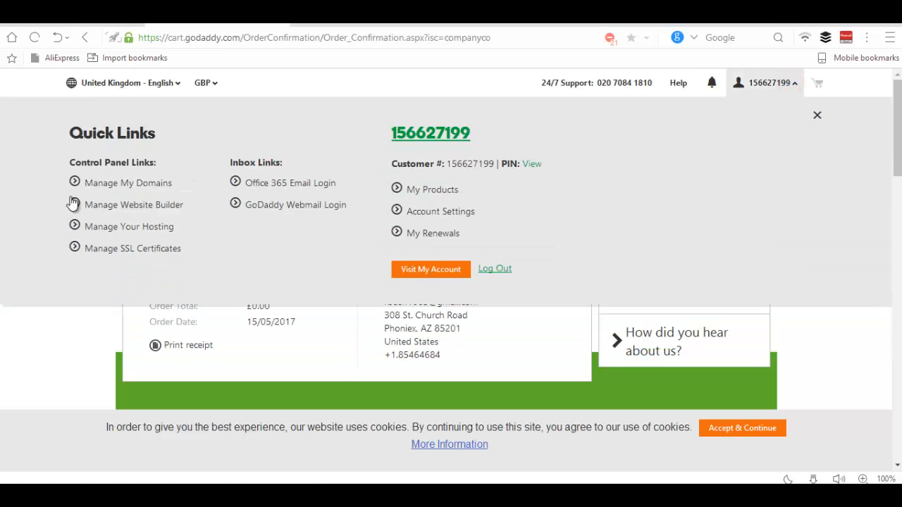
click(129, 183)
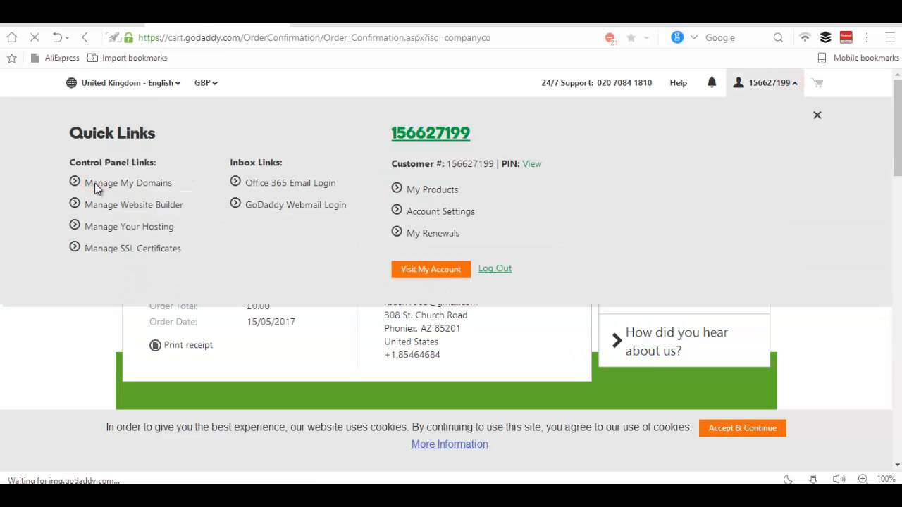
click(128, 184)
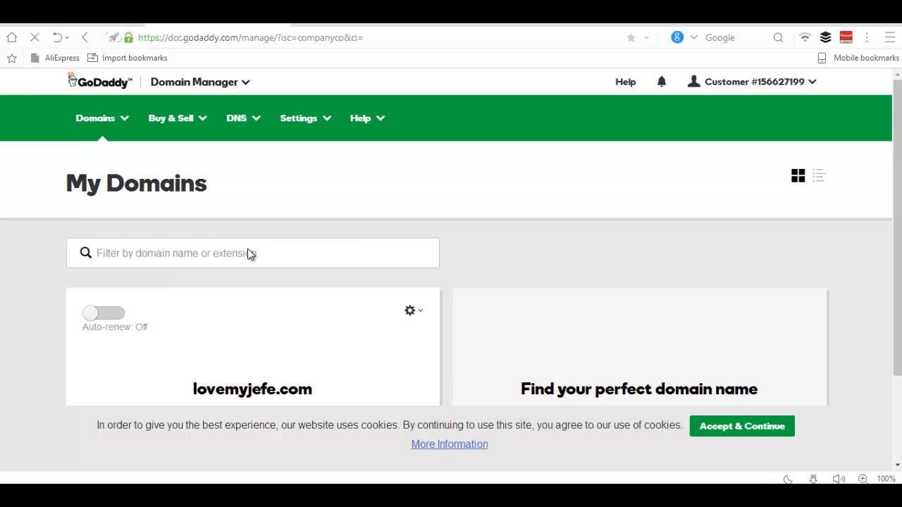
Scroll My Domains to the lovemyjefe.com card for its Domain Settings.
scroll(down, 3)
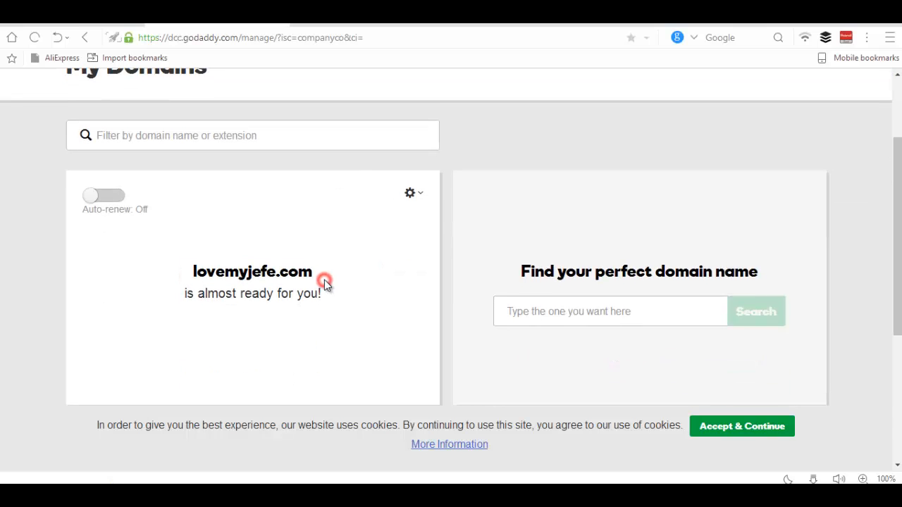
scroll(up, 3)
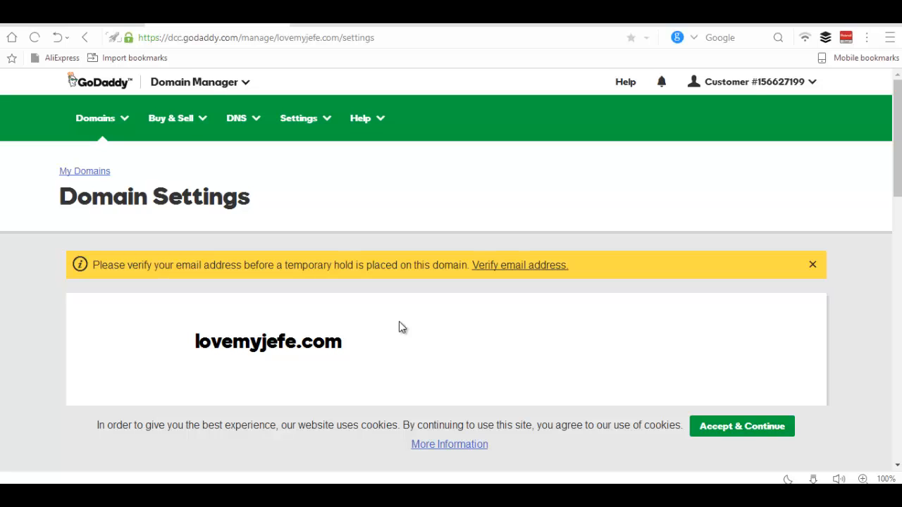
mouse_move(519, 271)
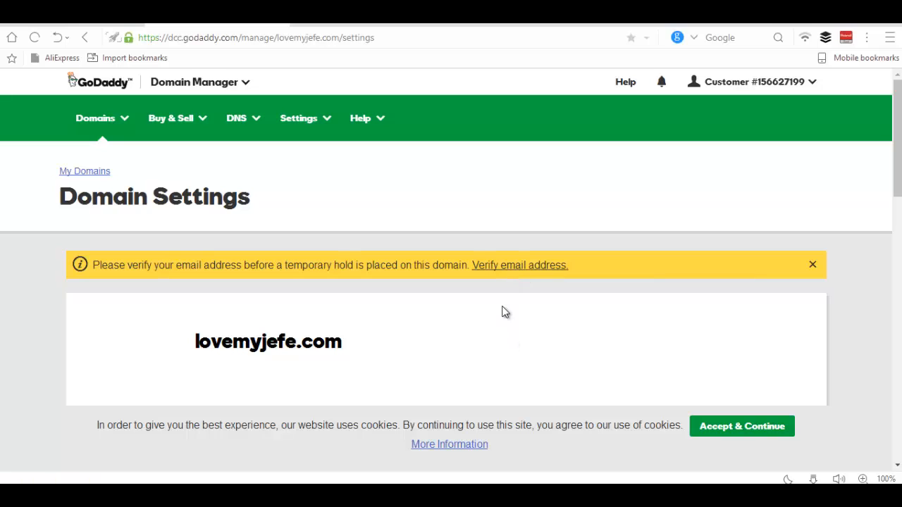
mouse_move(488, 275)
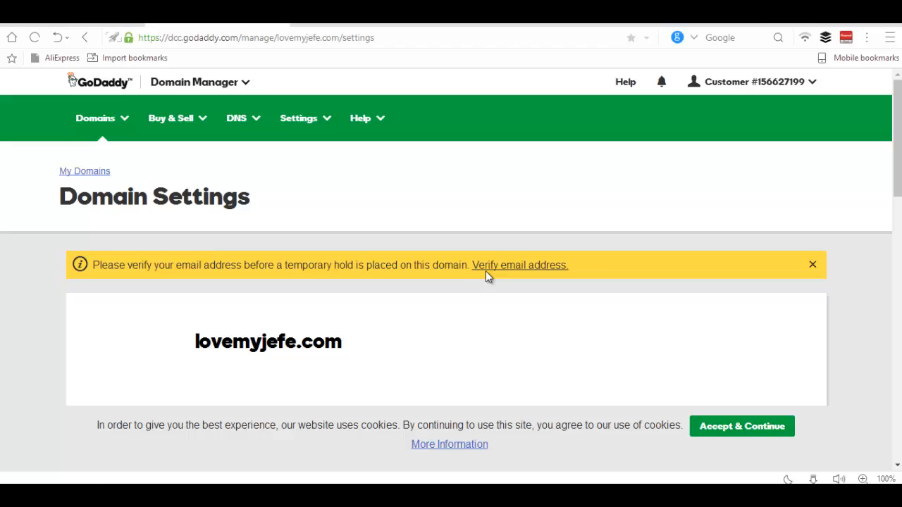
mouse_move(516, 273)
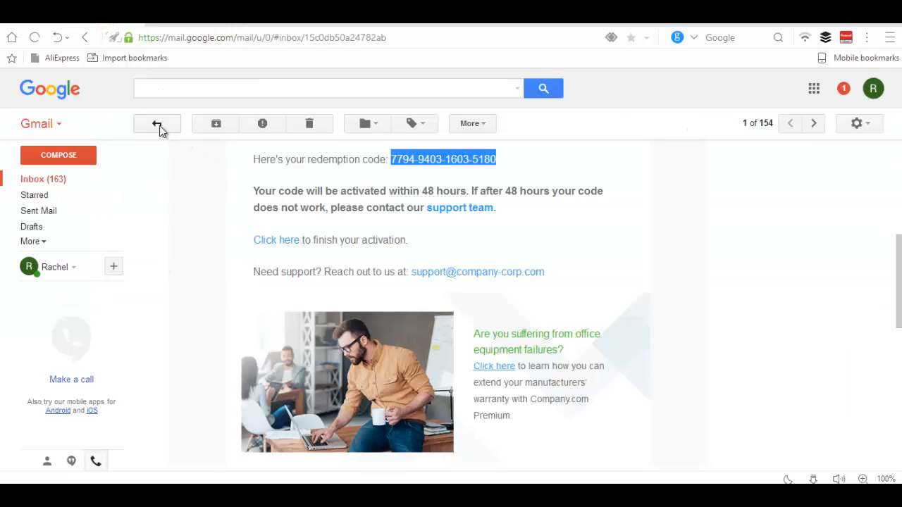
Leave the redemption code email and return to the lovemyjefe.com Domain Settings.
click(158, 124)
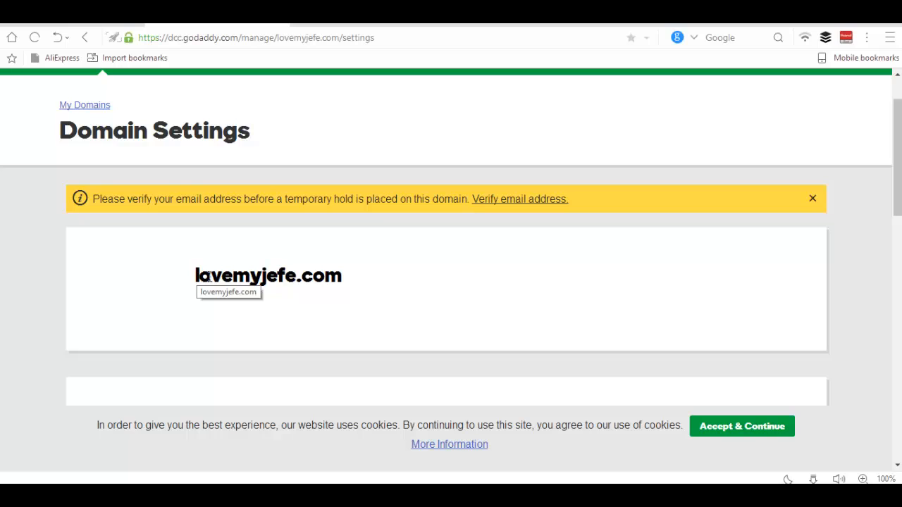
mouse_move(513, 352)
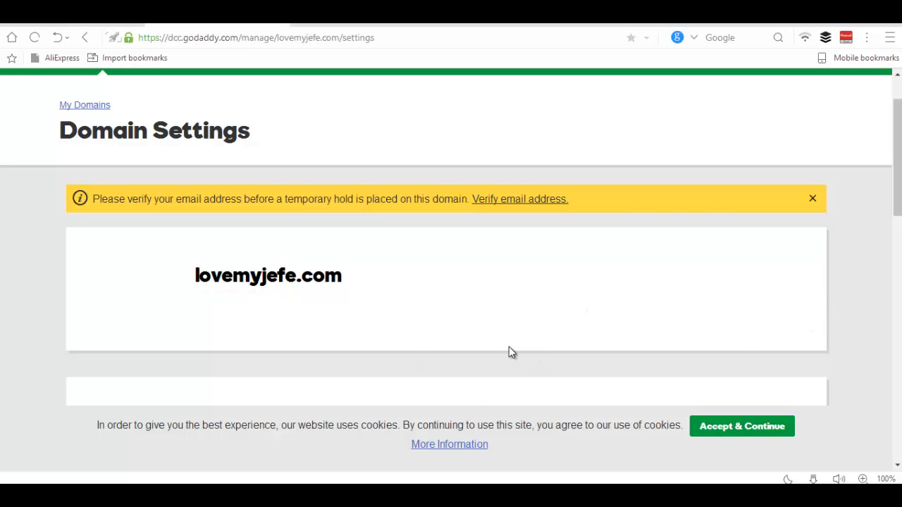
mouse_move(507, 351)
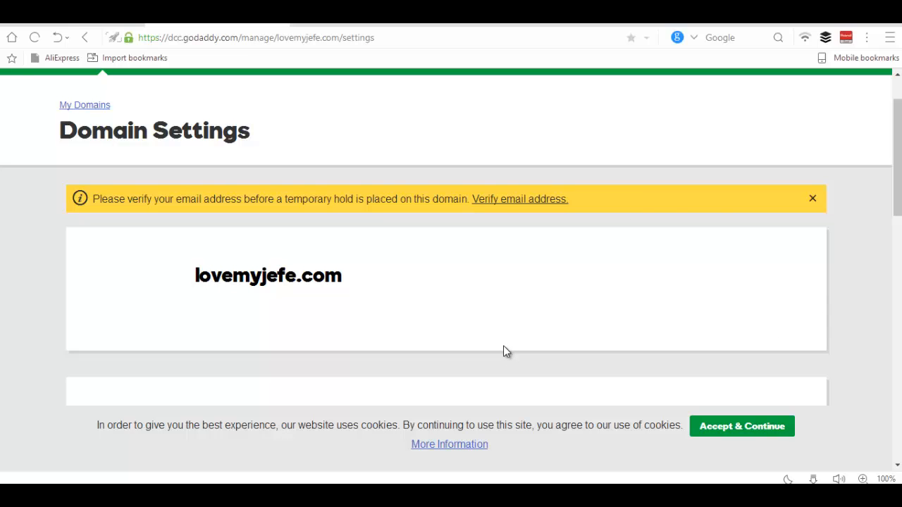